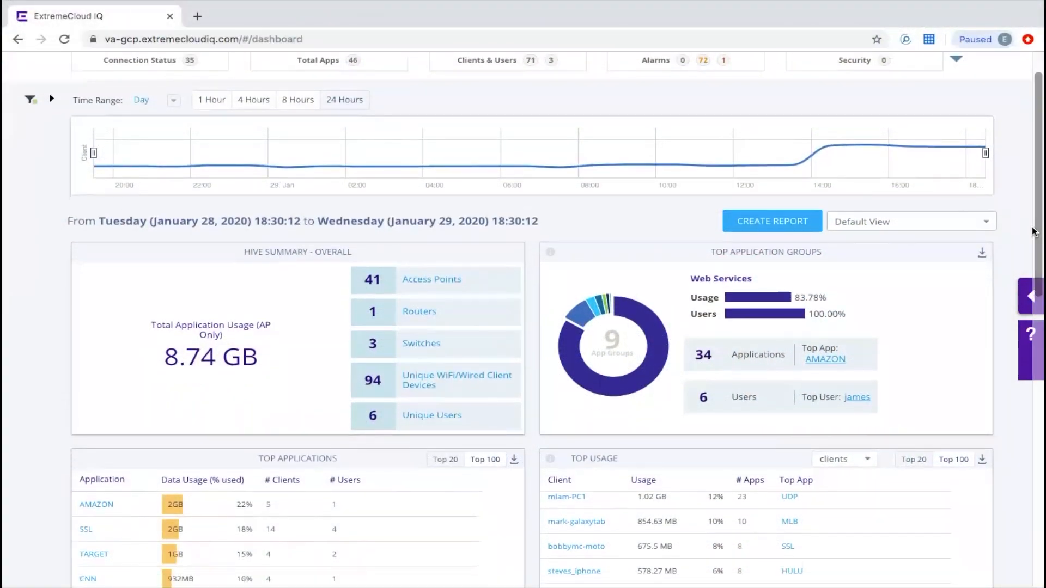
Scroll through the Network 360 Monitor widgets down to the usage charts, then open the Dashboard menu.
scroll(down, 3)
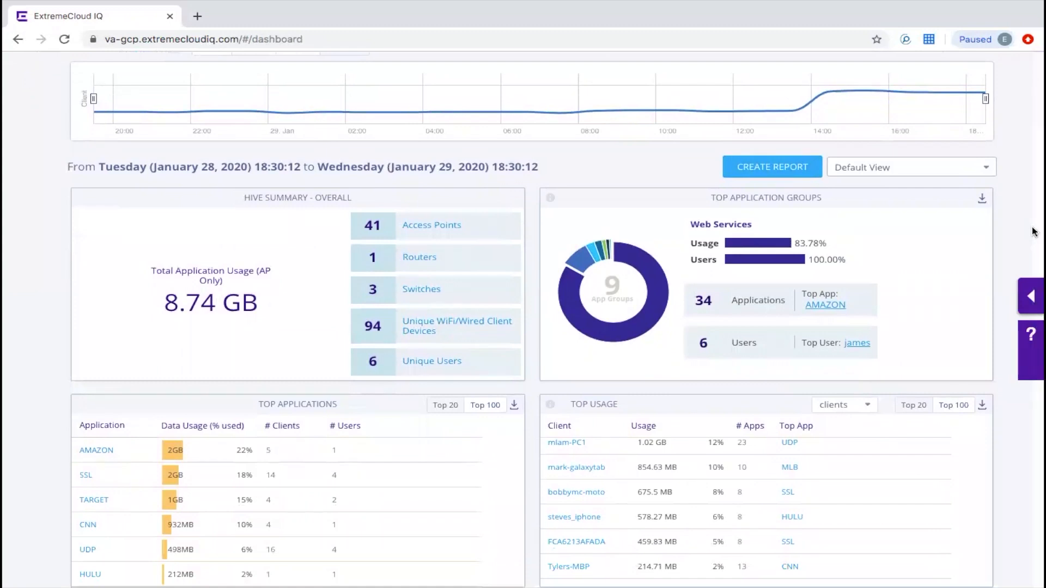
scroll(down, 3)
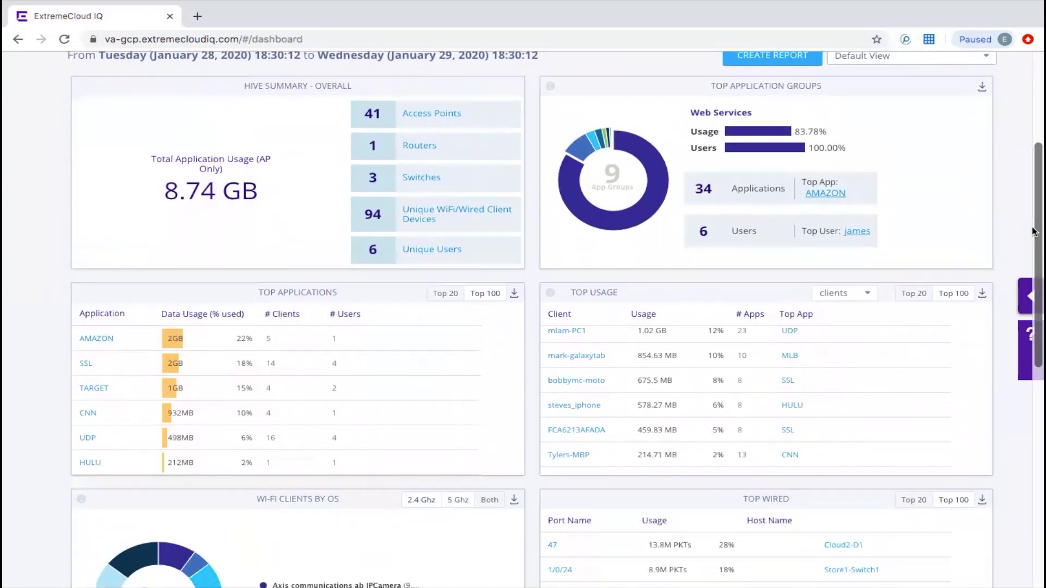
scroll(down, 3)
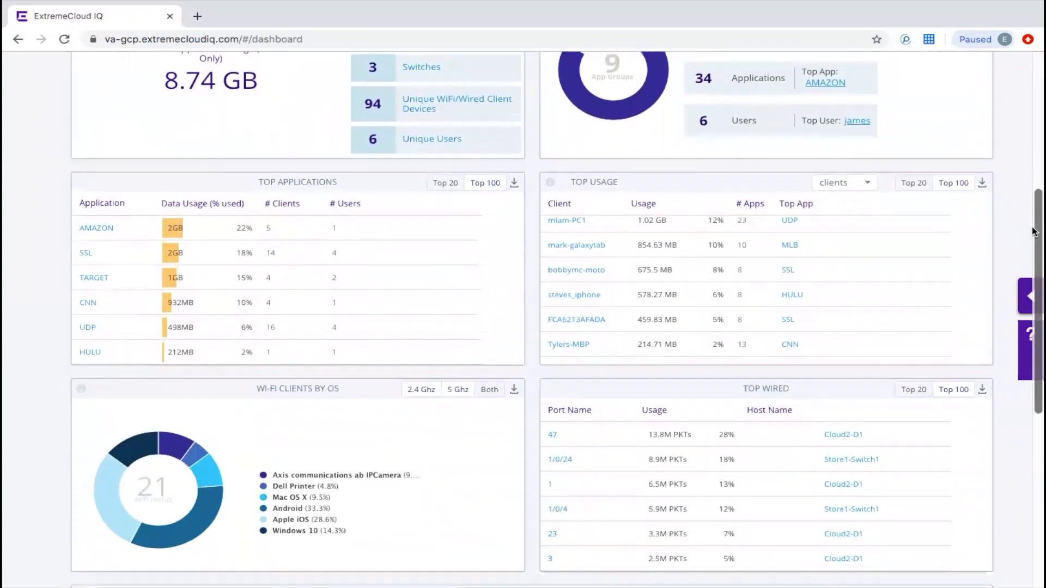
scroll(down, 3)
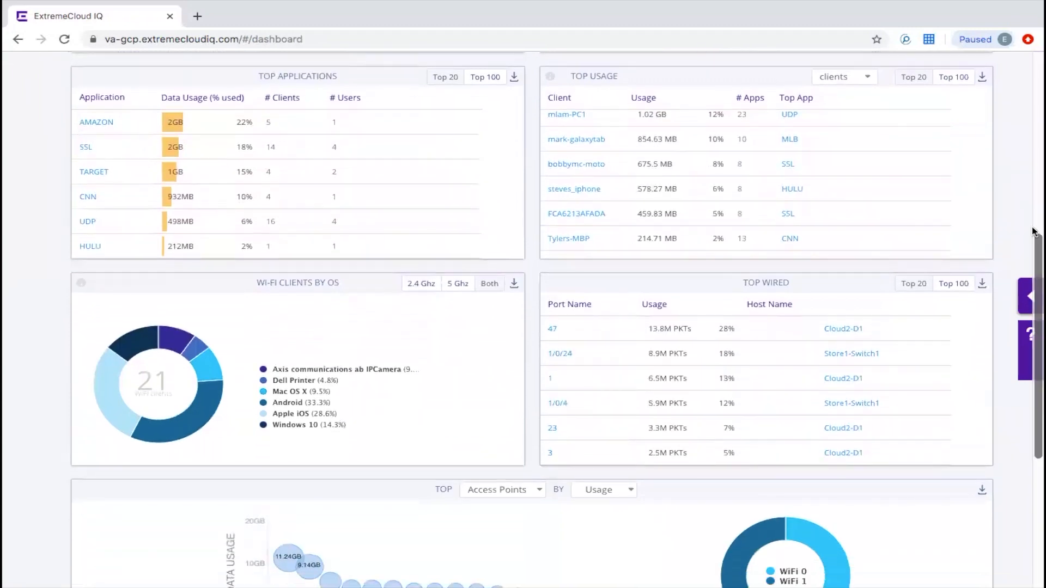
scroll(down, 3)
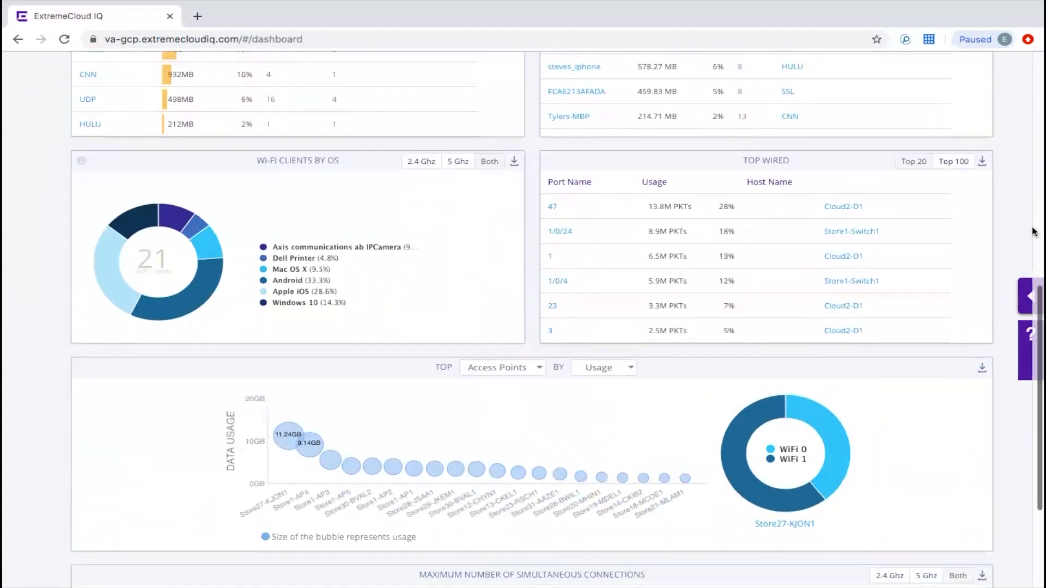
scroll(down, 3)
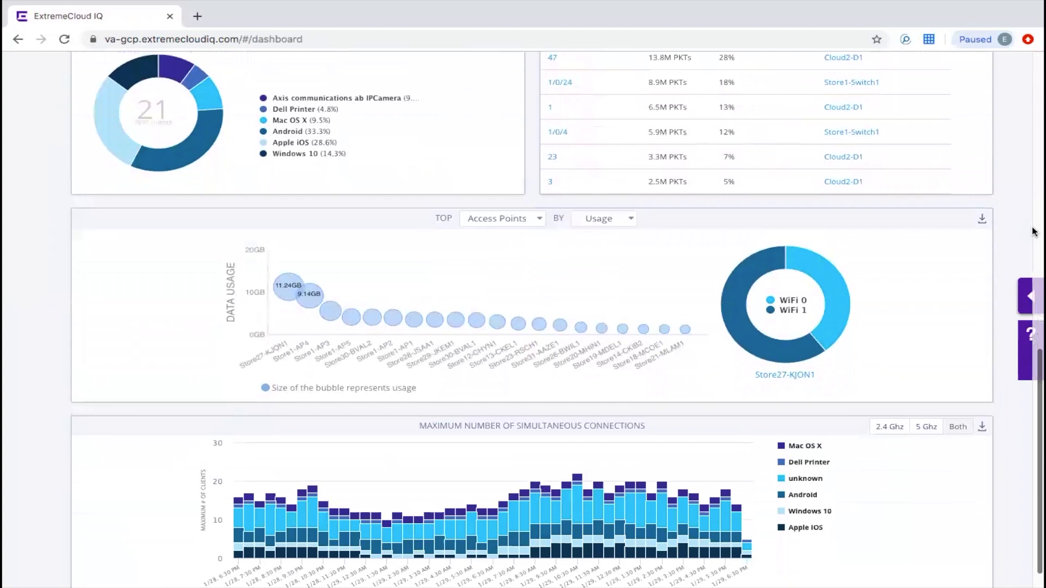
click(489, 68)
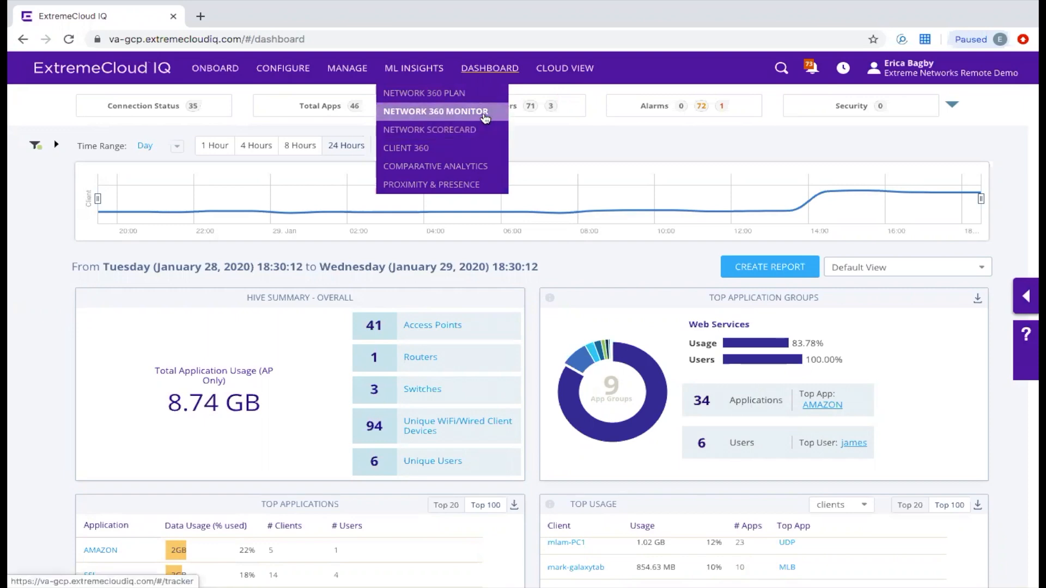
Open the Network Scorecard and review client, WiFi, network and services health scores.
click(429, 130)
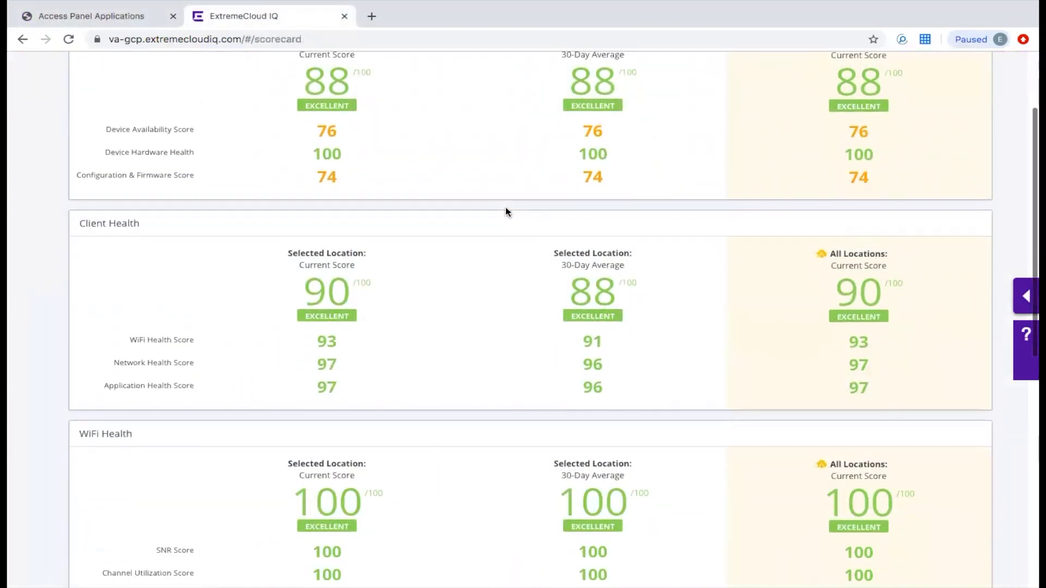
scroll(down, 3)
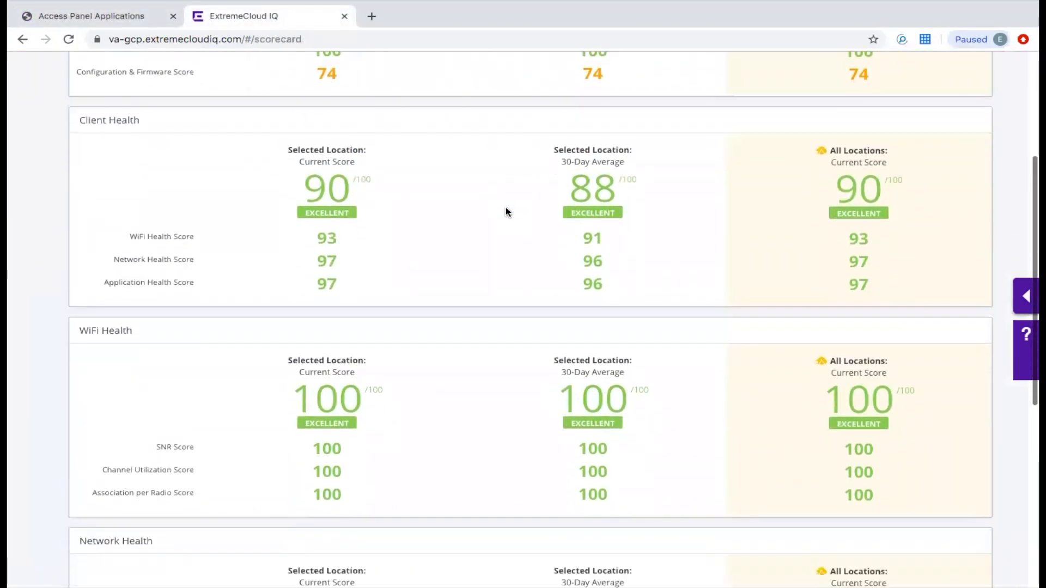
scroll(down, 3)
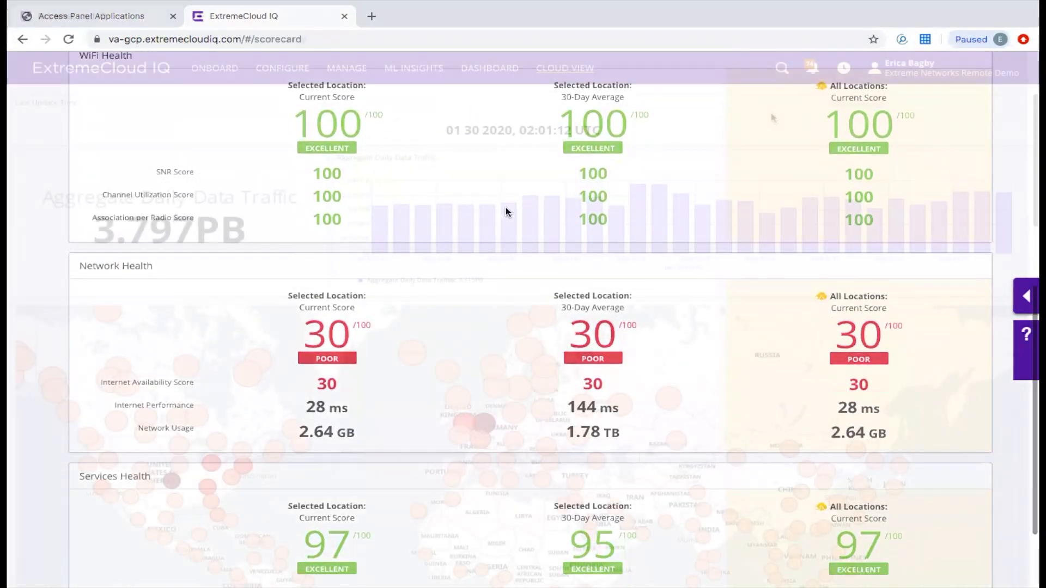
View Cloud View's 3.797PB daily traffic and world device map, then go to ML Insights.
click(565, 68)
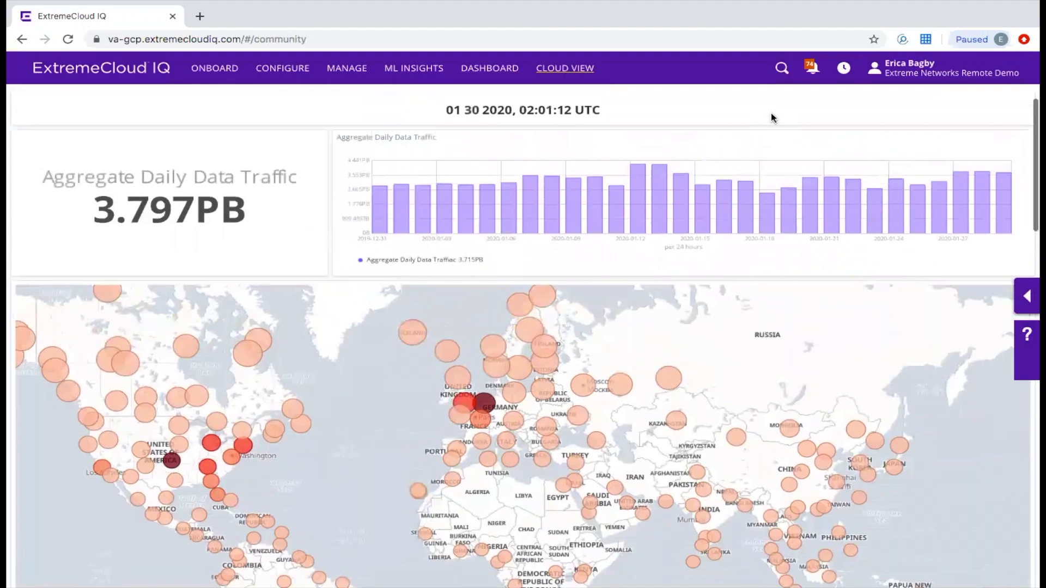
scroll(down, 3)
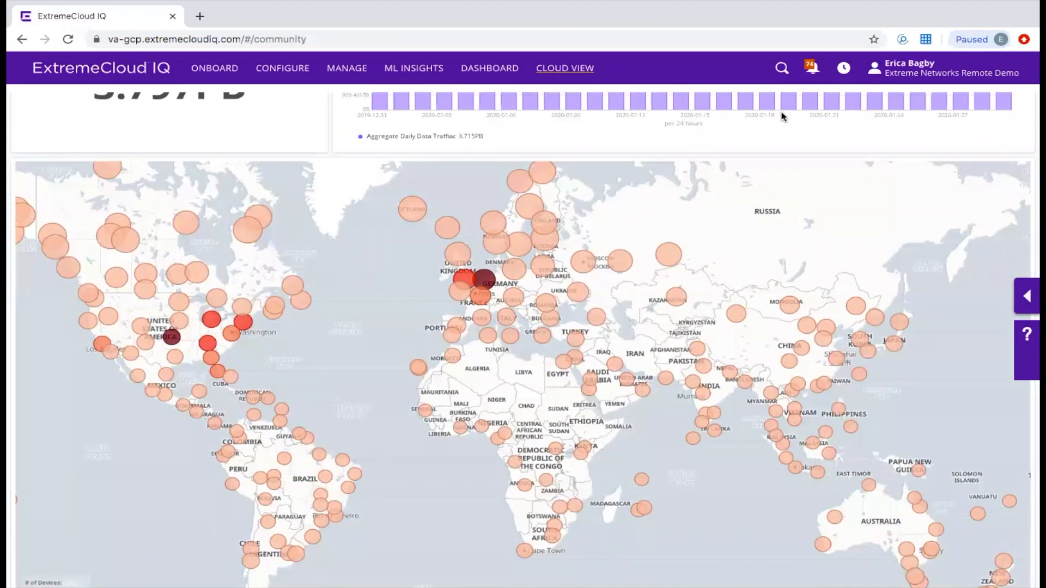
click(413, 67)
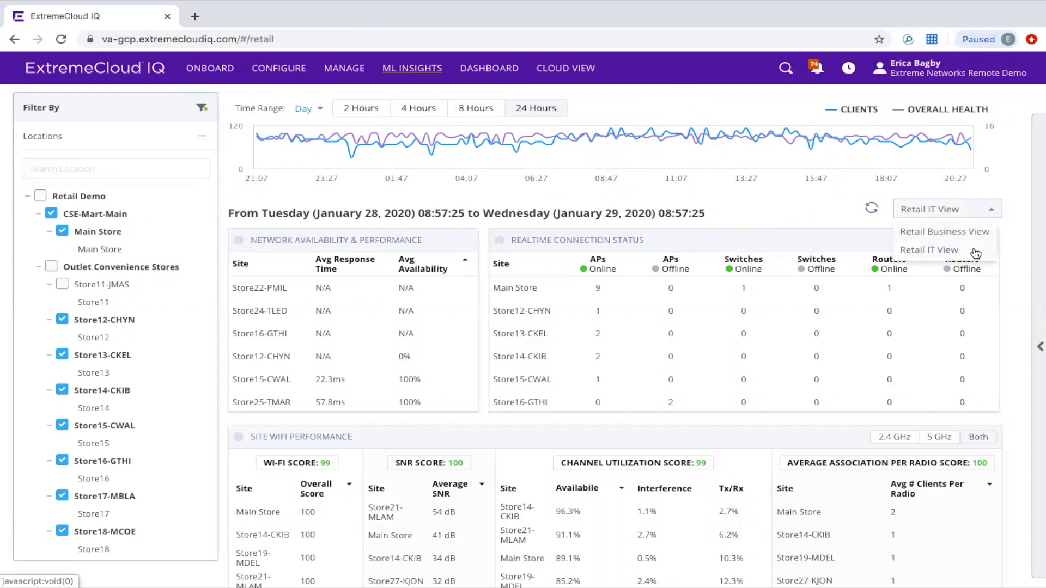
Scroll through the Retail IT View widgets, including the Maximum Client Capabilities charts.
scroll(down, 3)
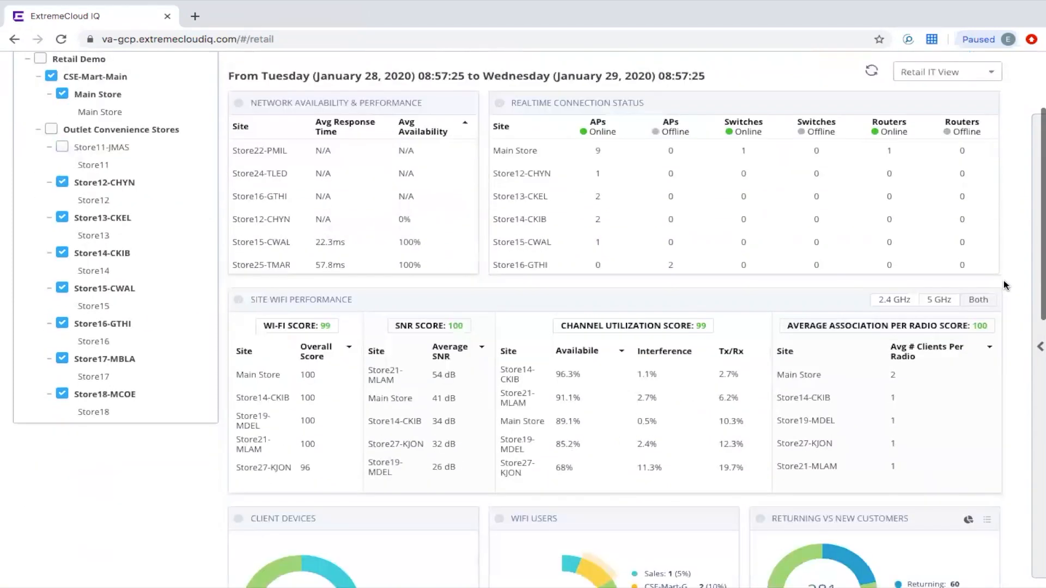
scroll(down, 3)
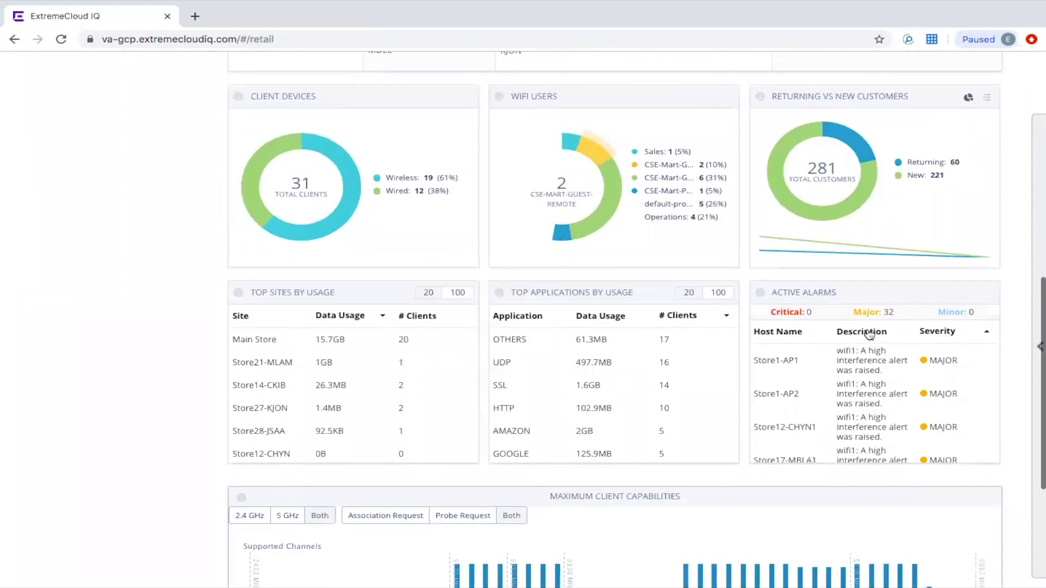
scroll(down, 3)
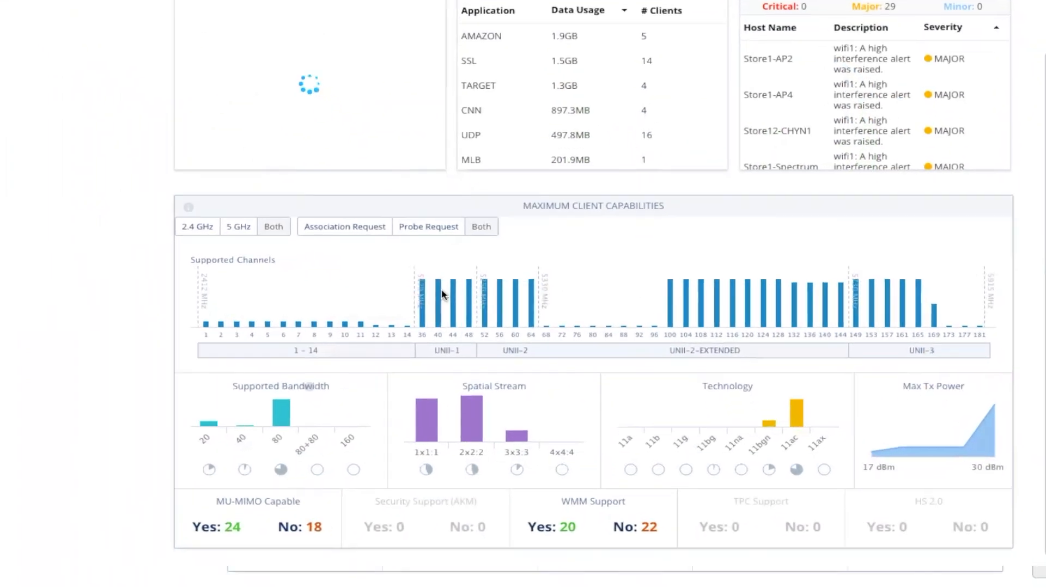
scroll(down, 3)
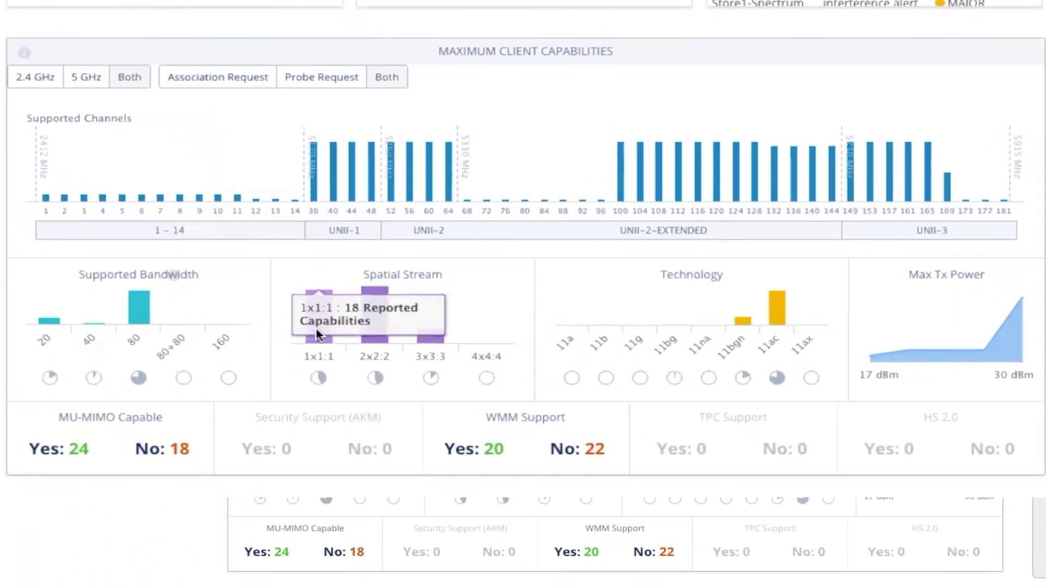
mouse_move(779, 313)
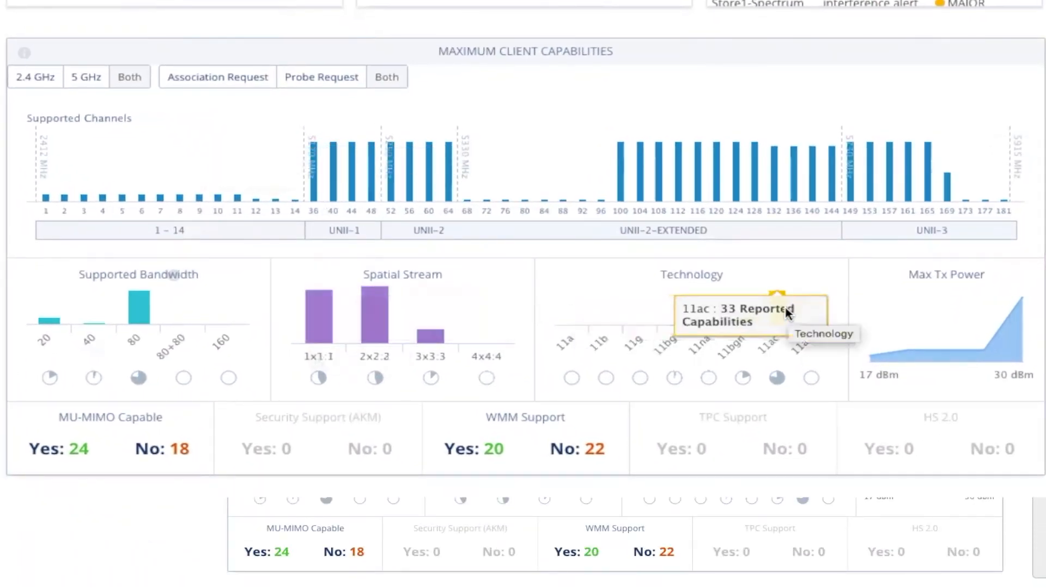
mouse_move(907, 375)
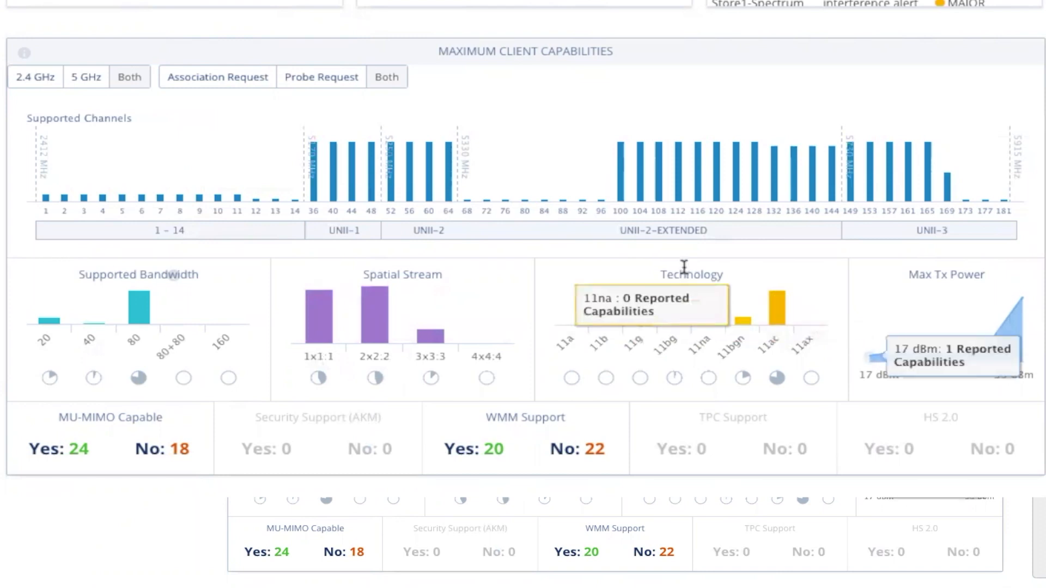
mouse_move(590, 181)
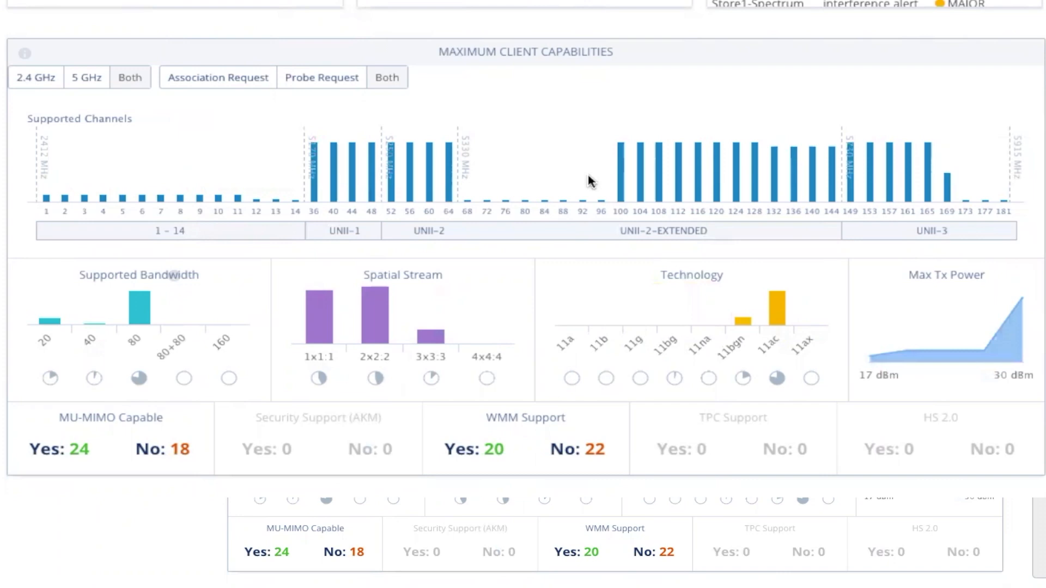
scroll(up, 3)
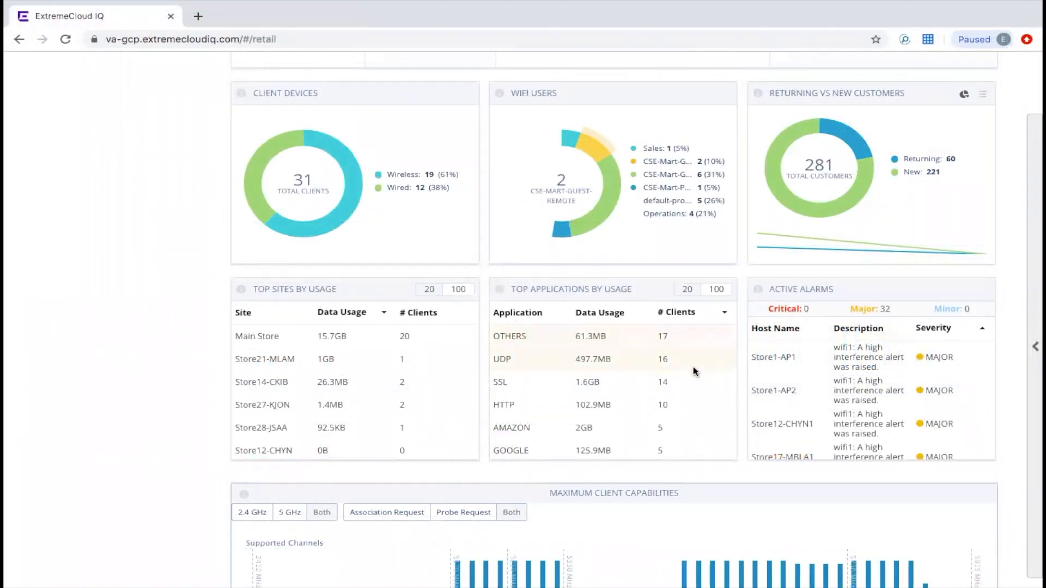
mouse_move(692, 380)
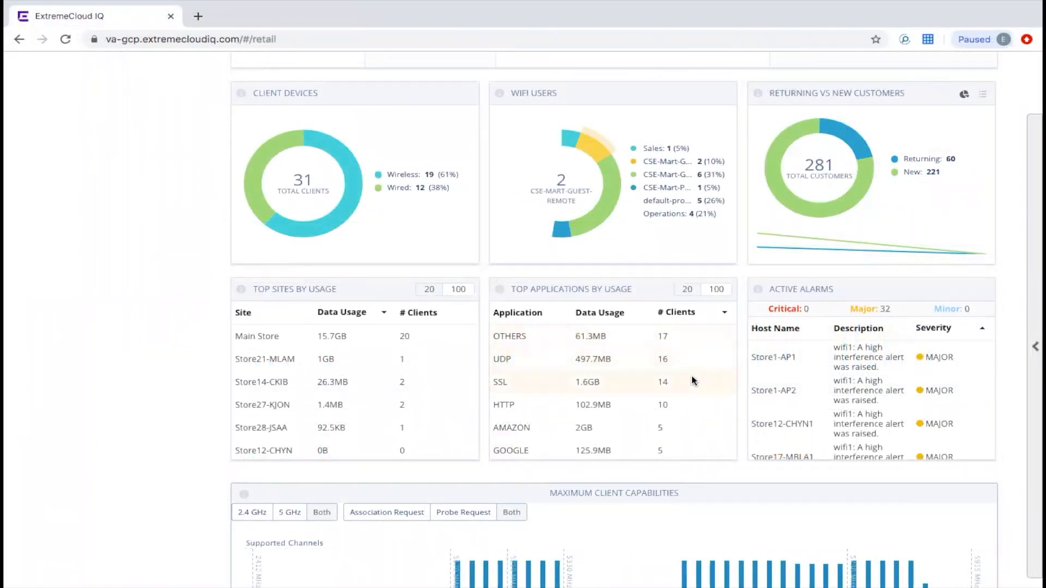
mouse_move(691, 400)
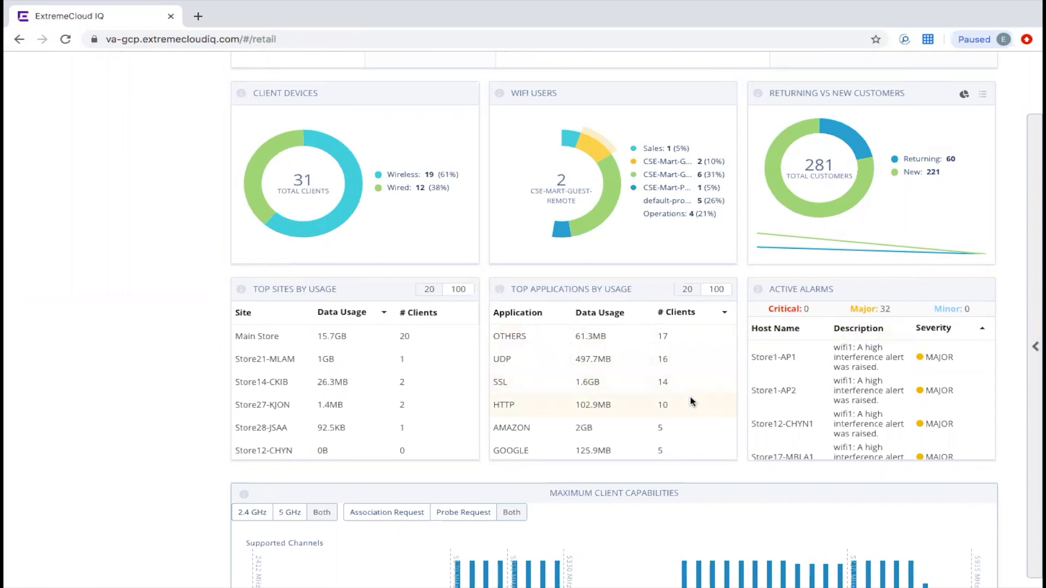
scroll(down, 3)
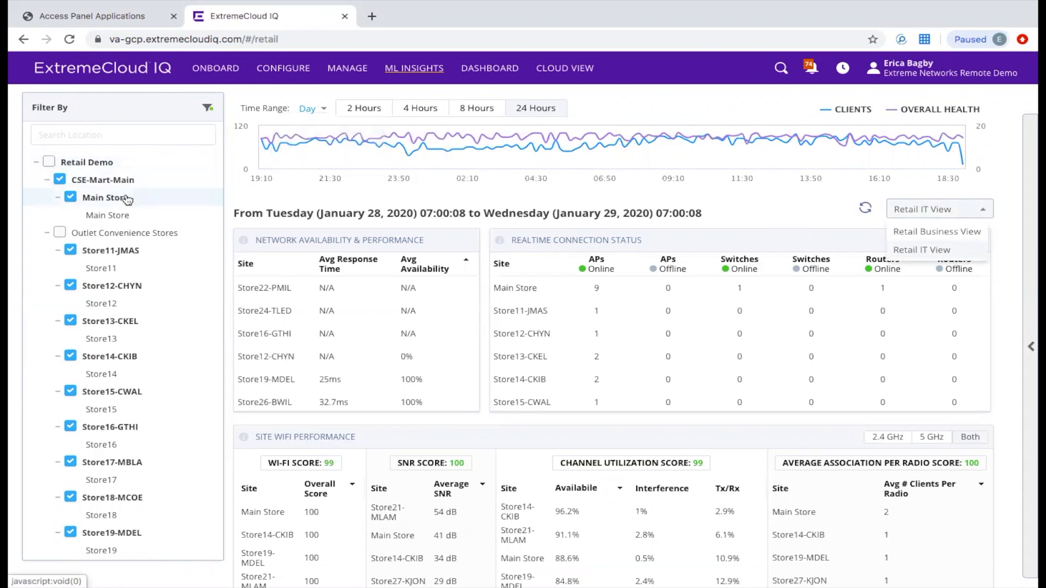
Switch to Retail Business View and scroll down to the customer heatmap.
click(70, 250)
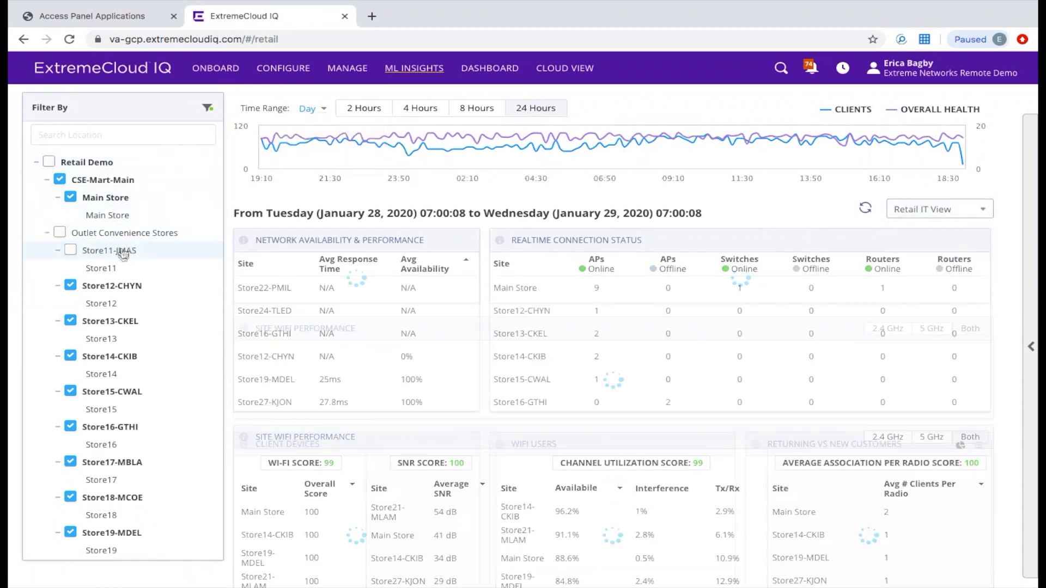
click(414, 68)
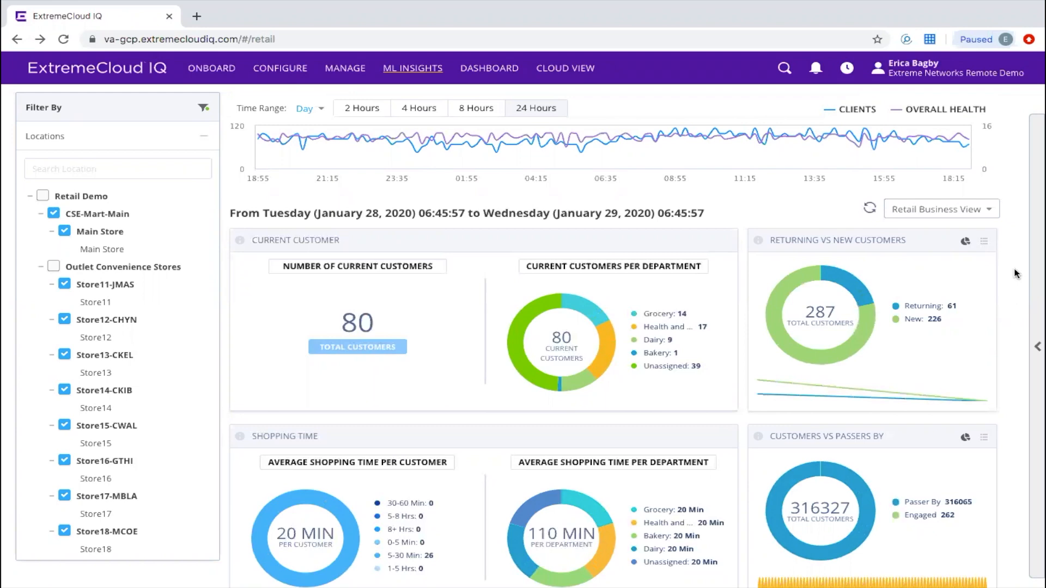
scroll(down, 3)
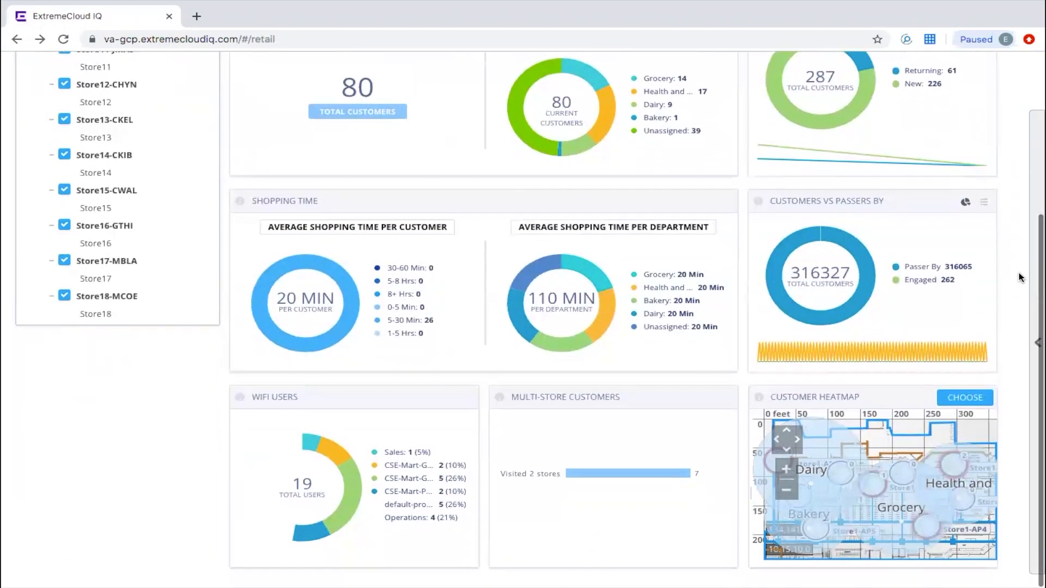
click(964, 397)
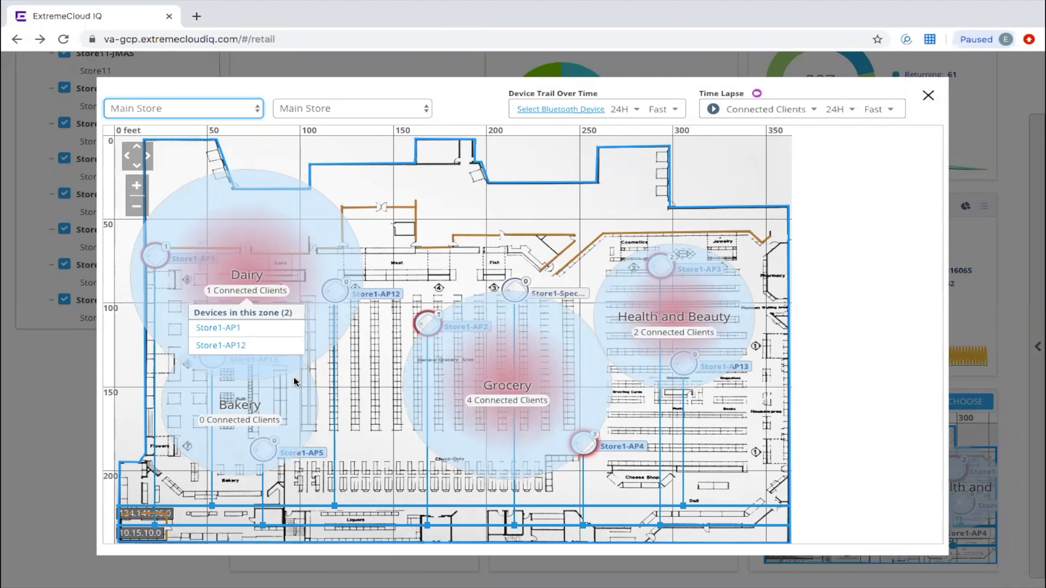
mouse_move(270, 314)
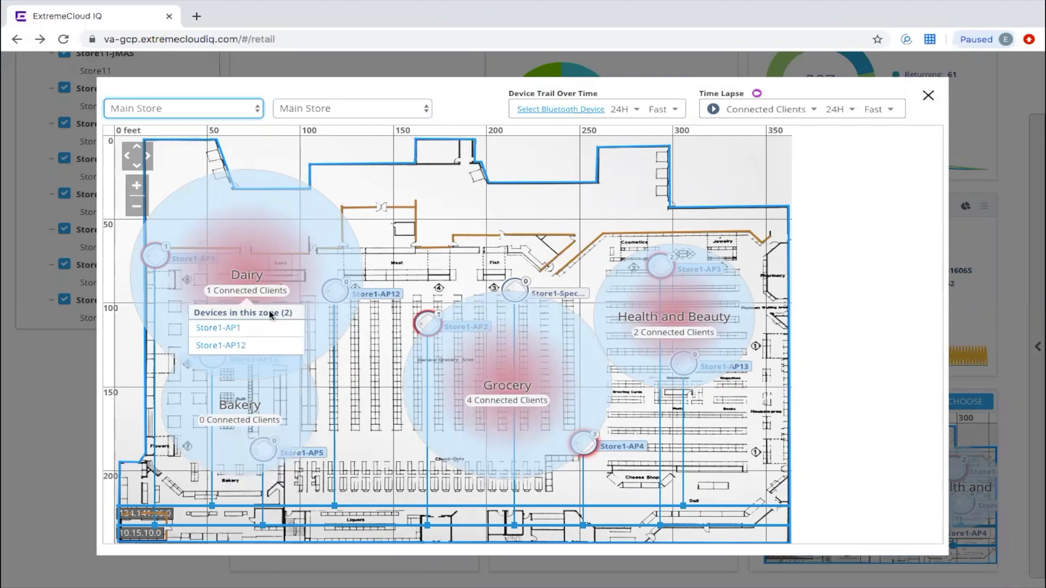
click(927, 95)
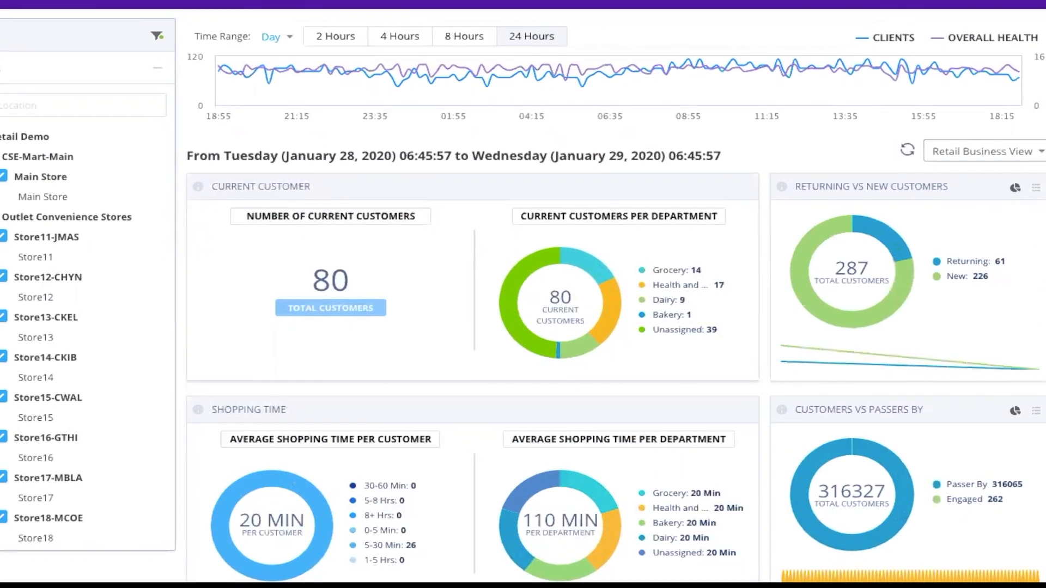
Open Proximity & Presence filtered to My Devices View, showing the single Store Scanner beacon.
scroll(up, 3)
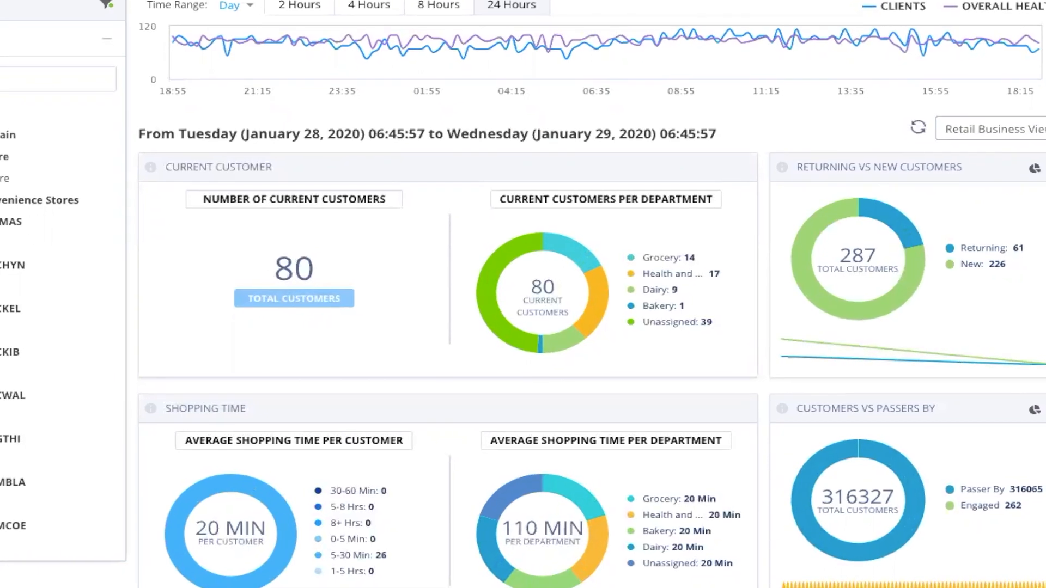
click(412, 67)
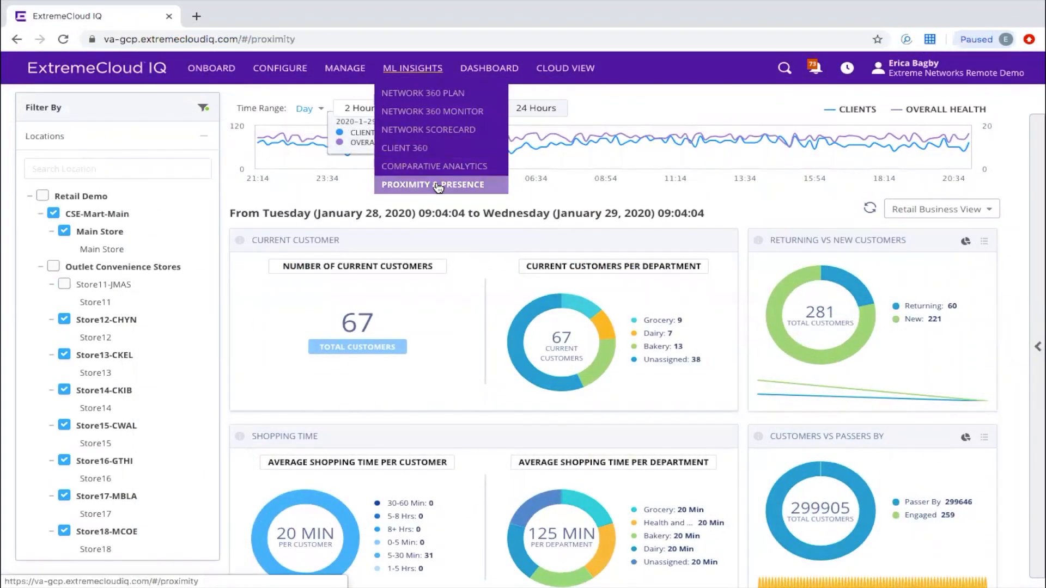
click(433, 185)
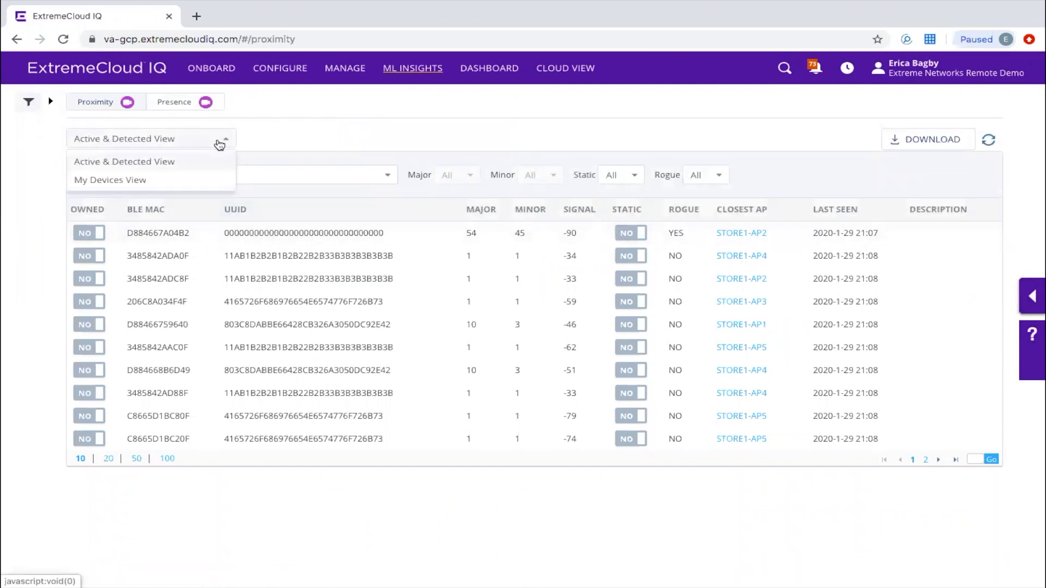
click(109, 180)
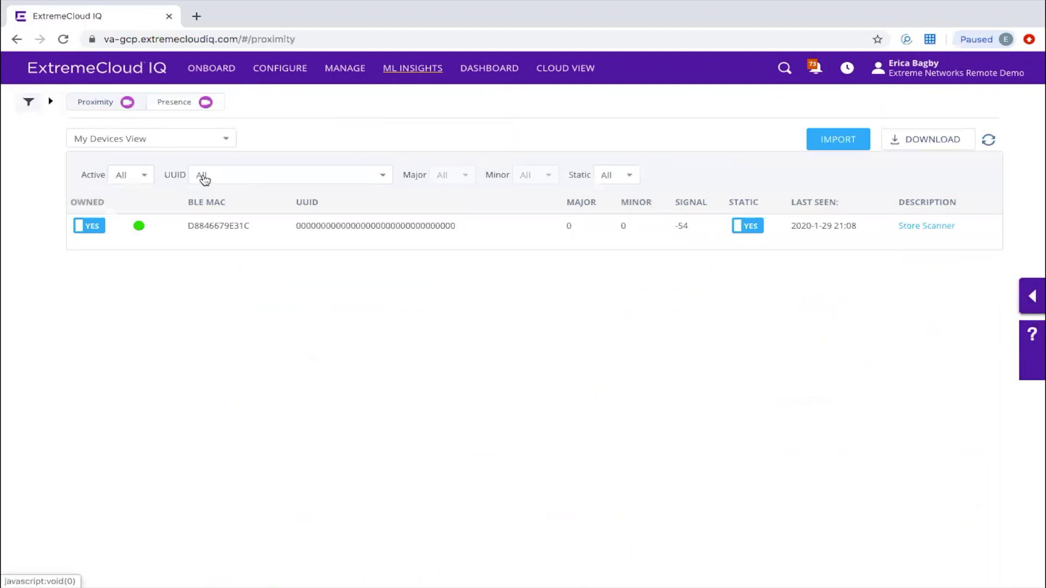
click(150, 138)
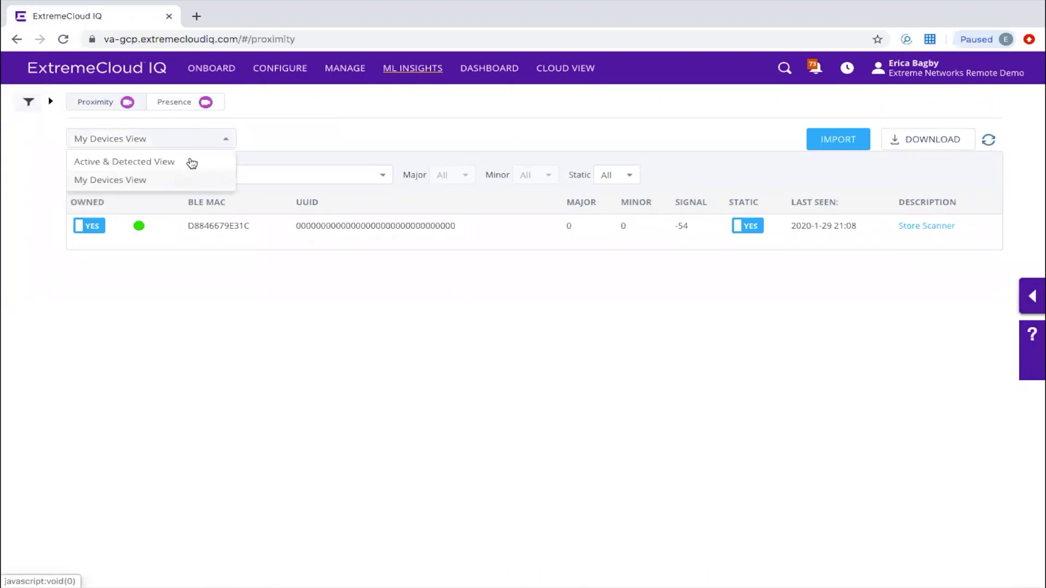
Switch to the Presence tab and scroll through the Visitors, Loyalty and Connections charts.
click(175, 101)
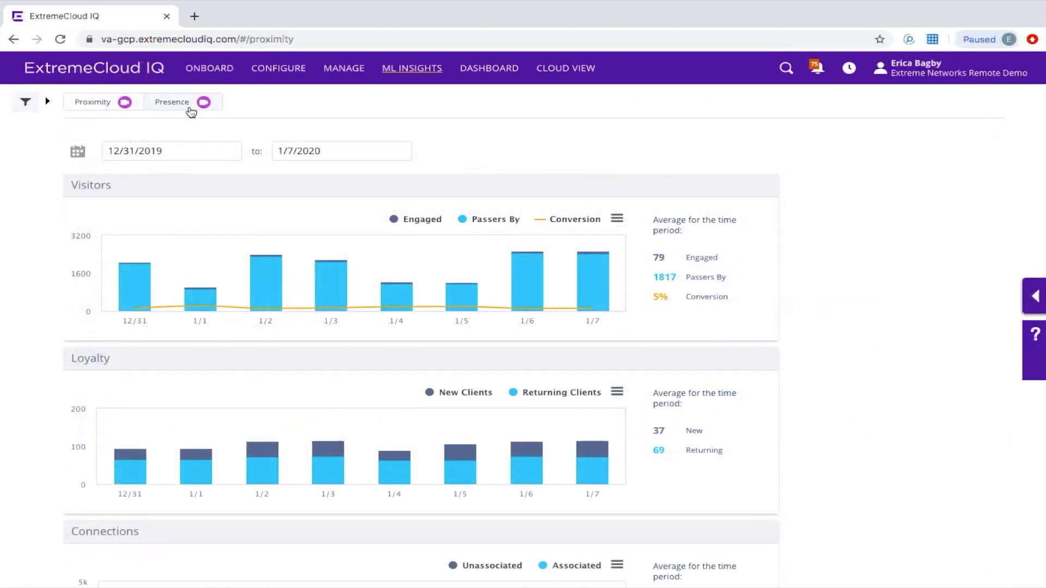
mouse_move(501, 230)
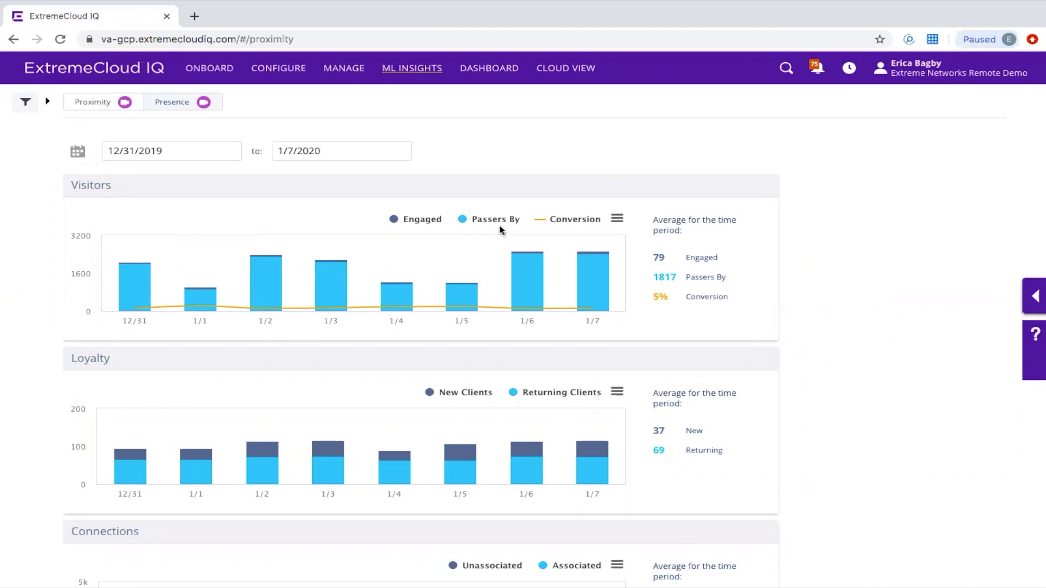
mouse_move(684, 295)
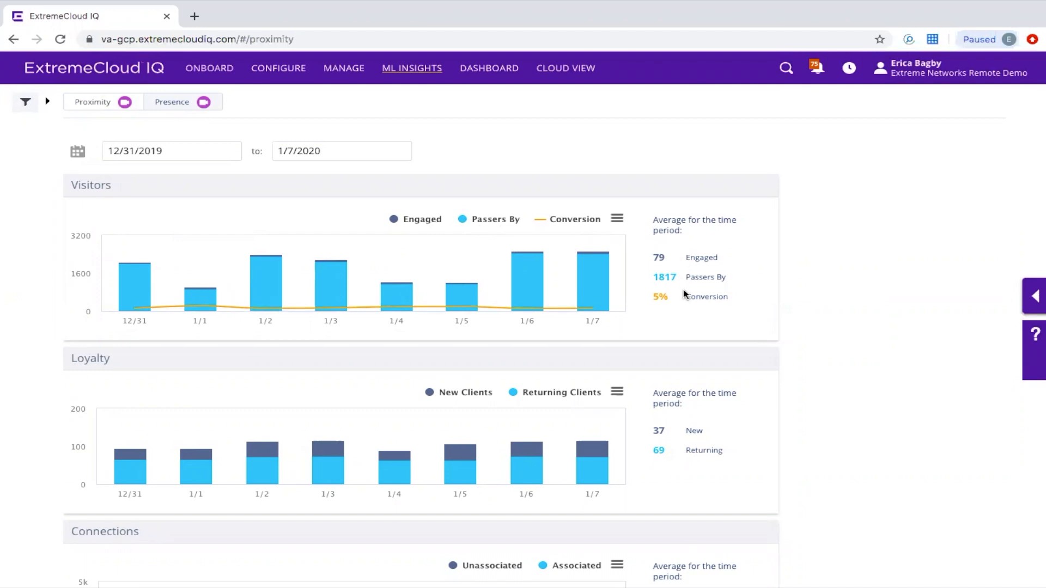
scroll(down, 3)
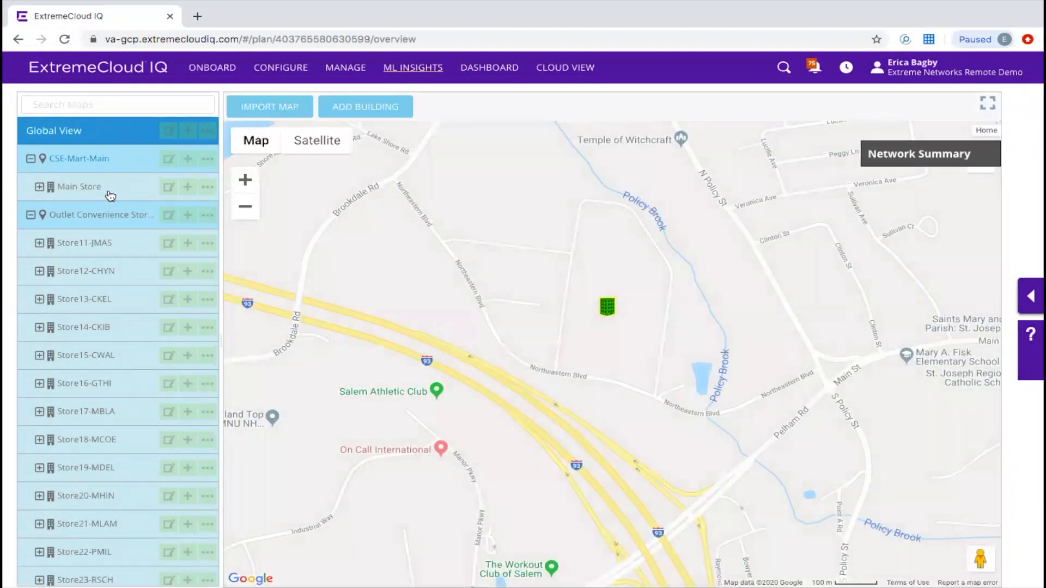
Select Main Store in the maps tree to show its floor plan with access points.
click(79, 187)
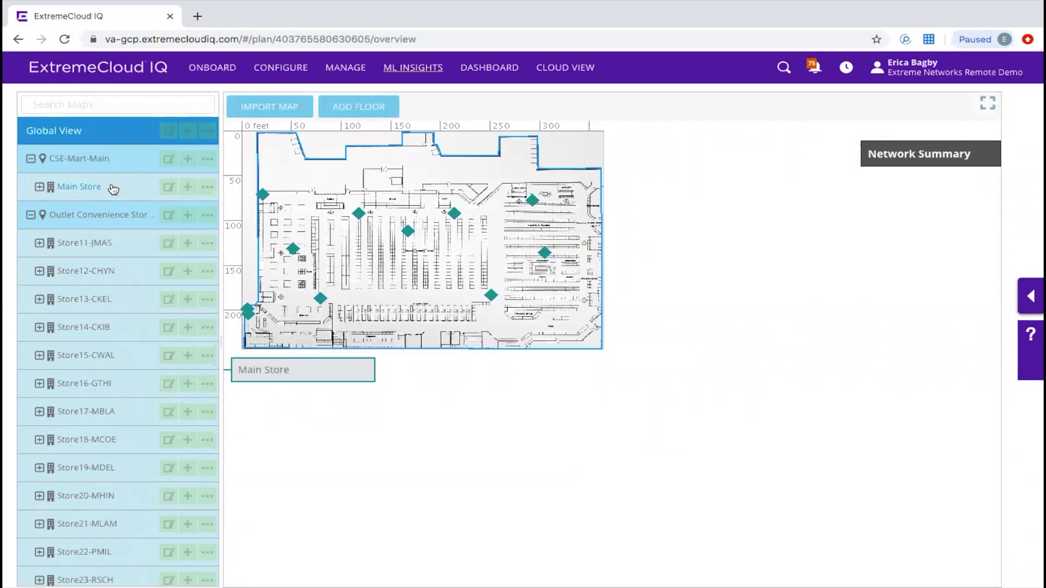
mouse_move(359, 223)
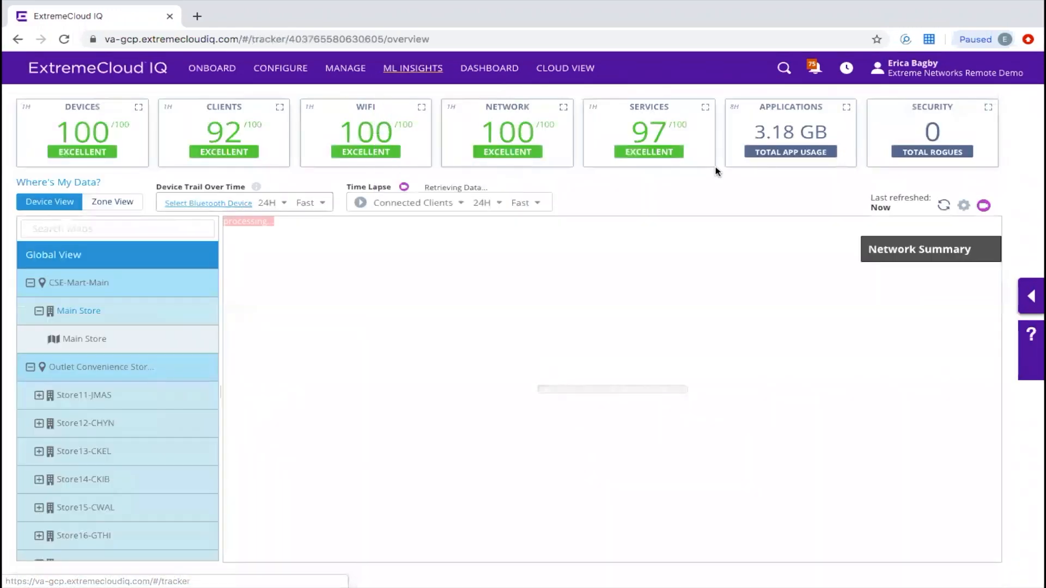
Open Applications Health, showing 8.59 GB usage led by AMAZON, SSL and TARGET.
click(84, 338)
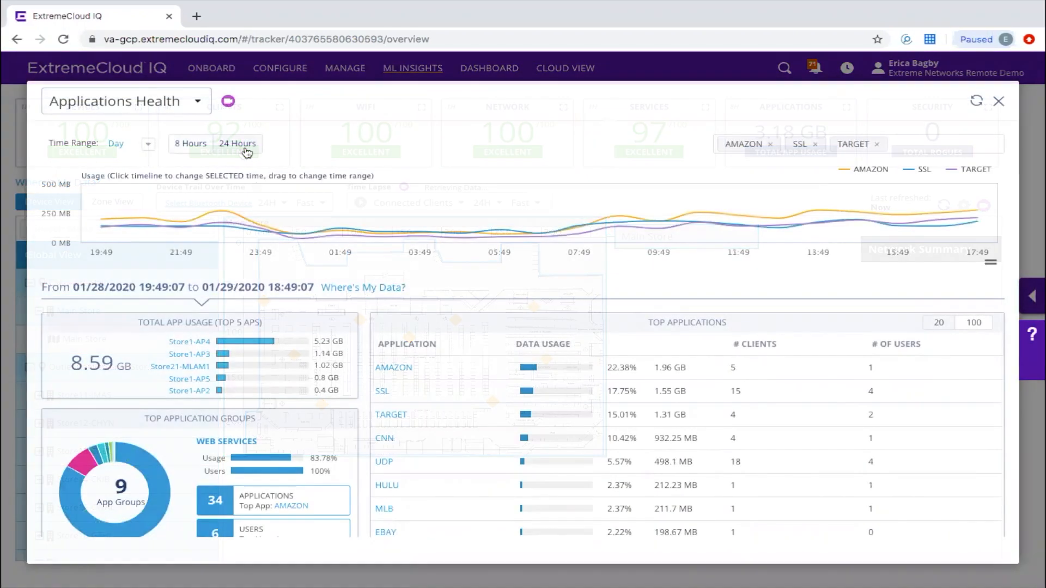
mouse_move(299, 233)
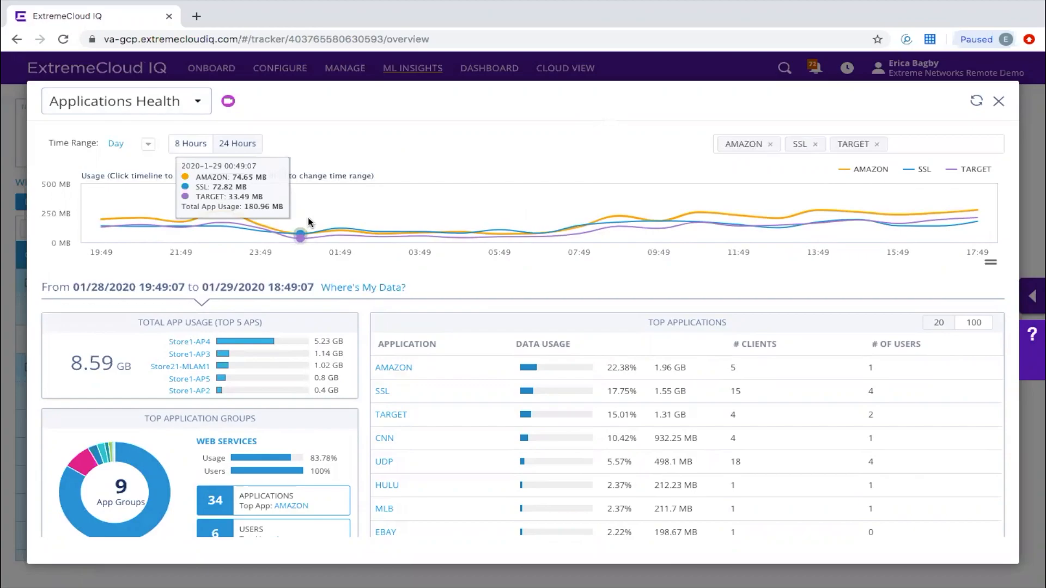
mouse_move(340, 231)
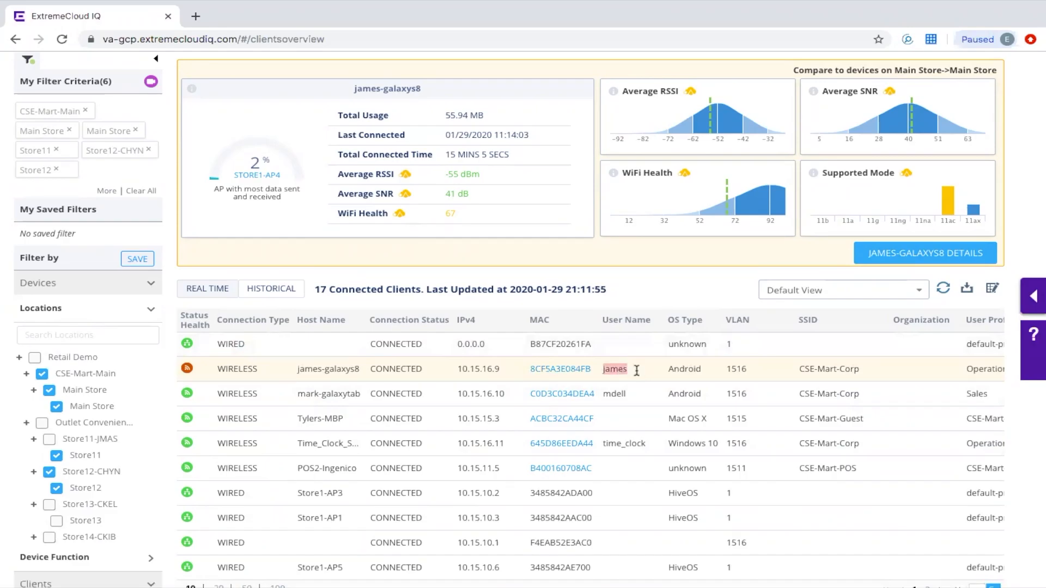
scroll(right, 3)
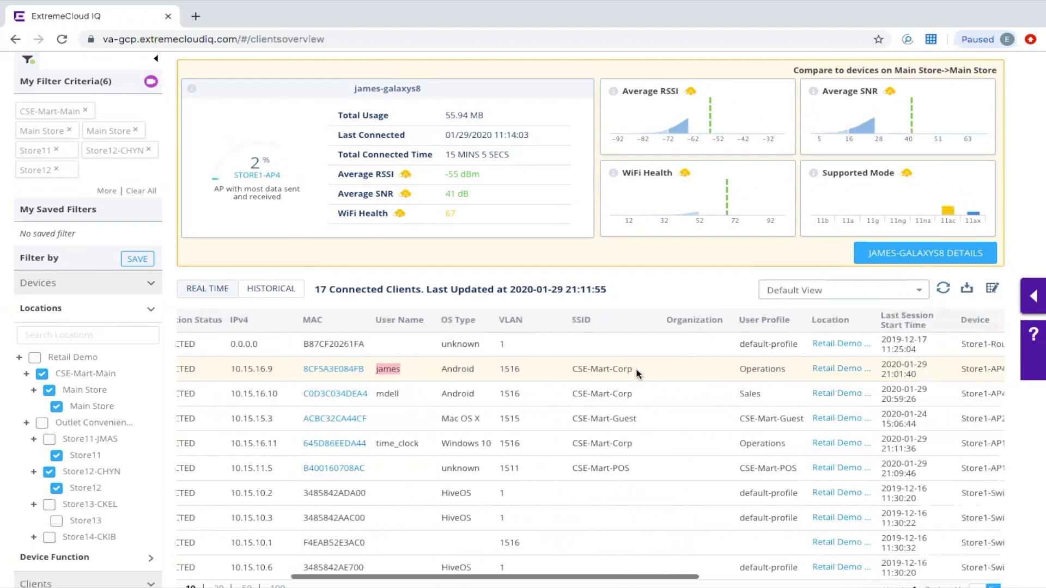
scroll(right, 3)
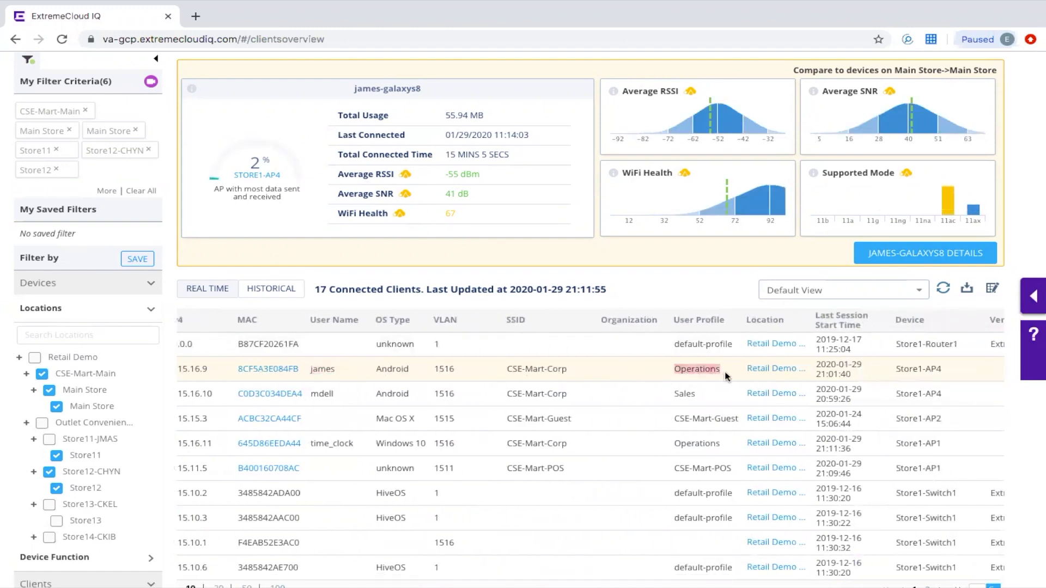
scroll(right, 3)
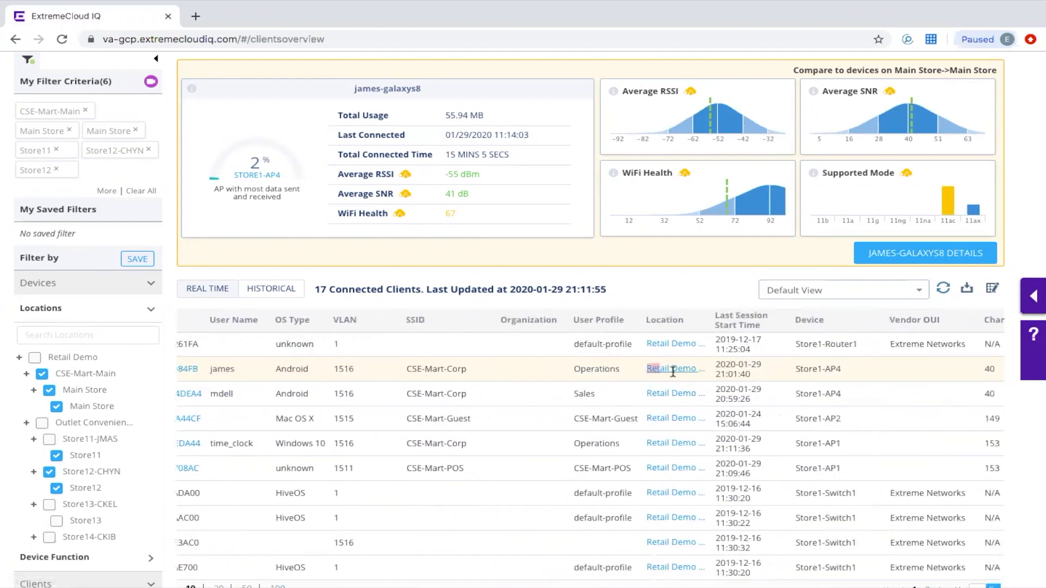
scroll(right, 3)
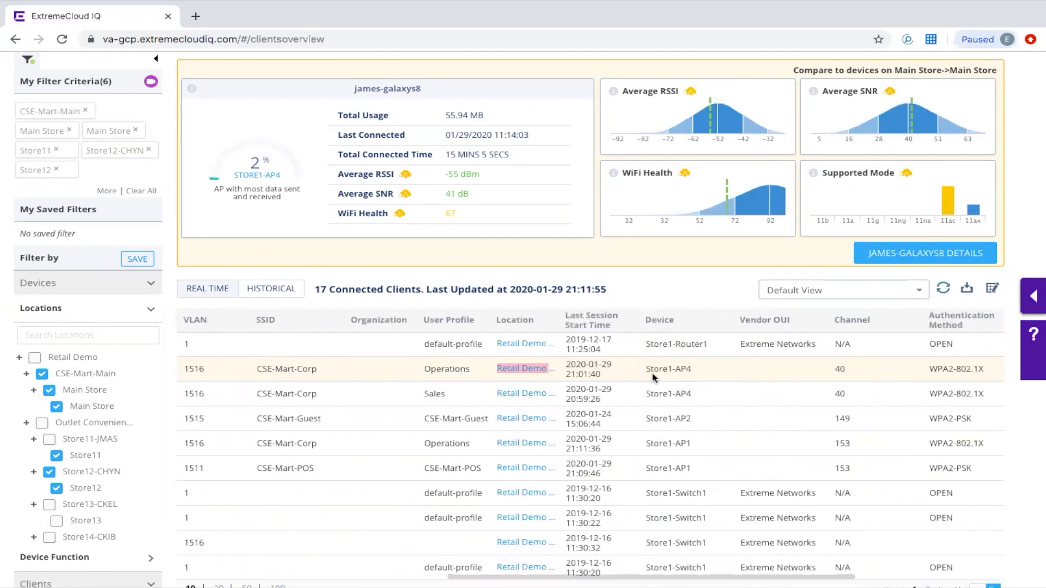
scroll(right, 3)
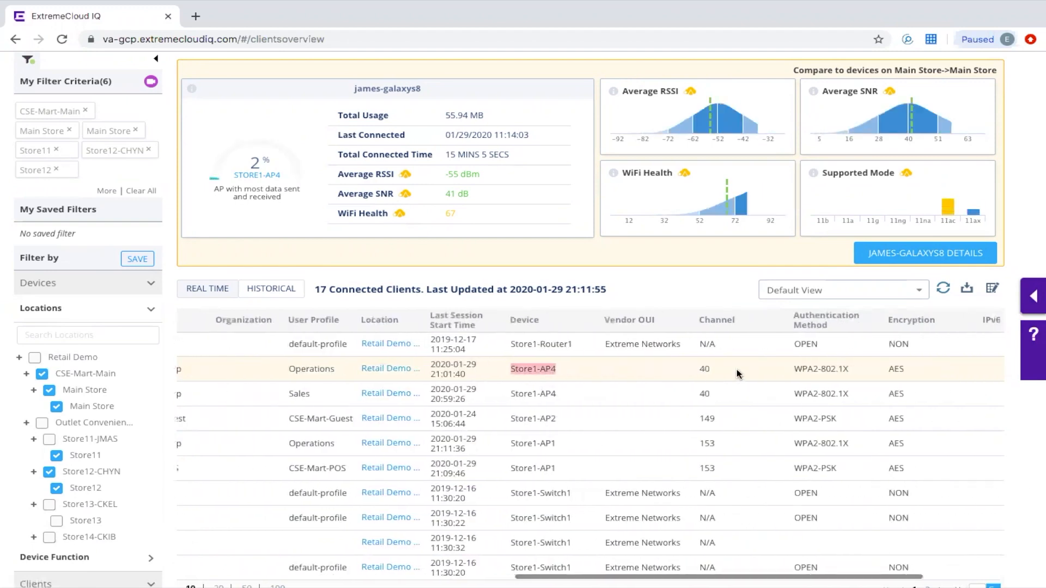
Open Comparative Analytics and scroll through its Historical comparison trends.
click(413, 67)
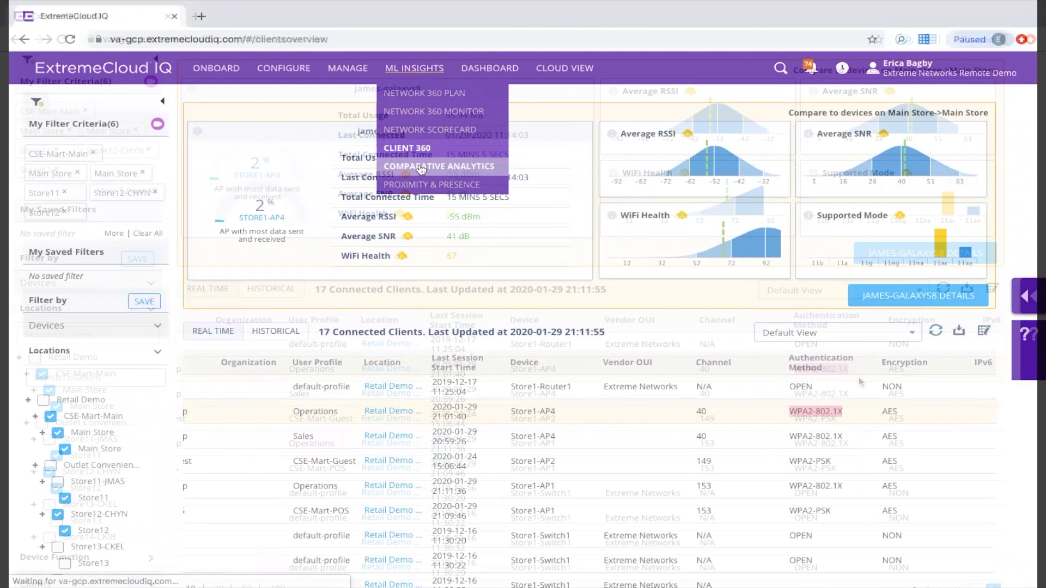
click(438, 166)
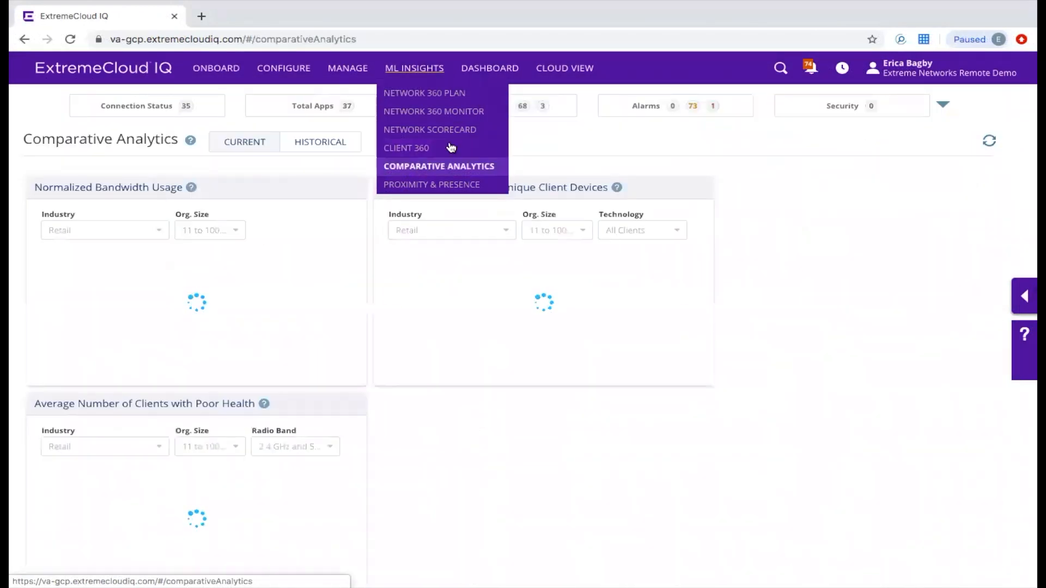
click(438, 166)
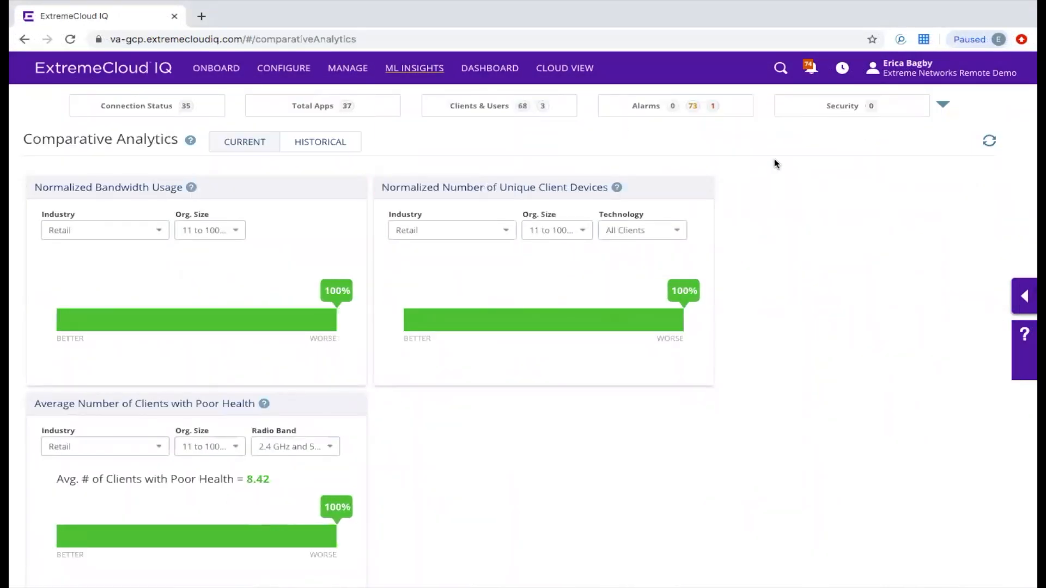
click(320, 142)
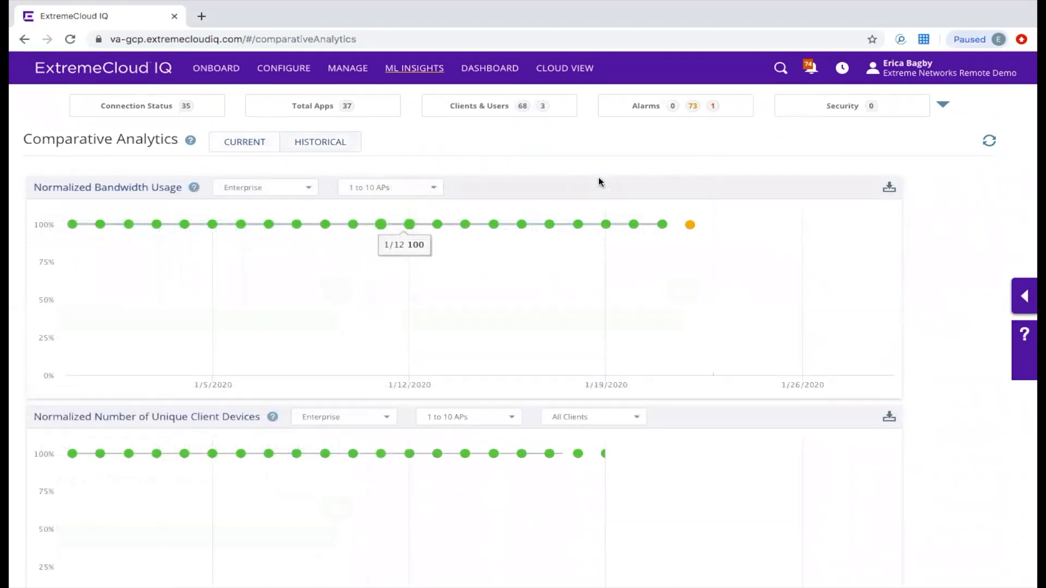
scroll(down, 3)
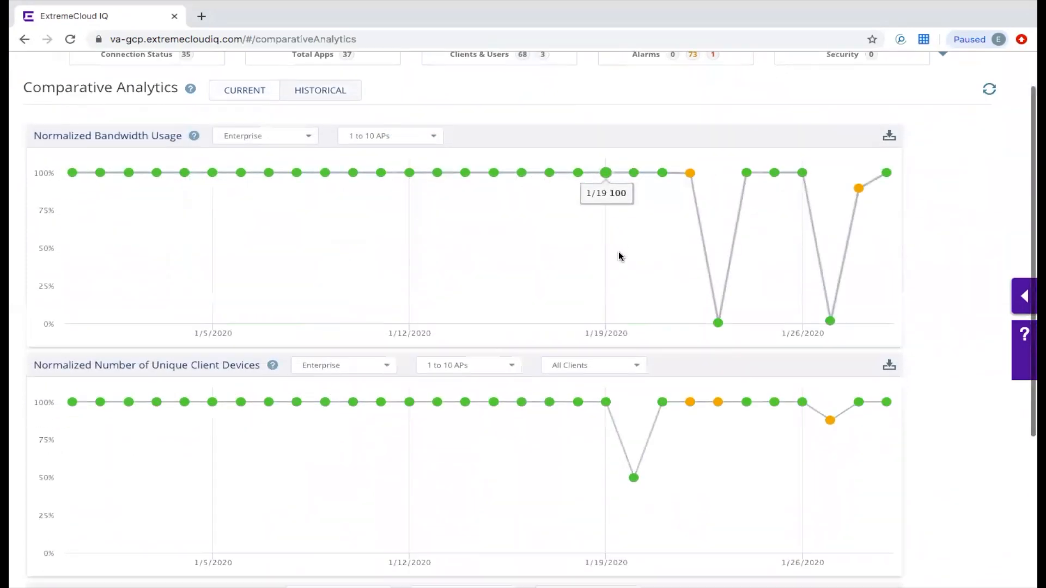
scroll(down, 3)
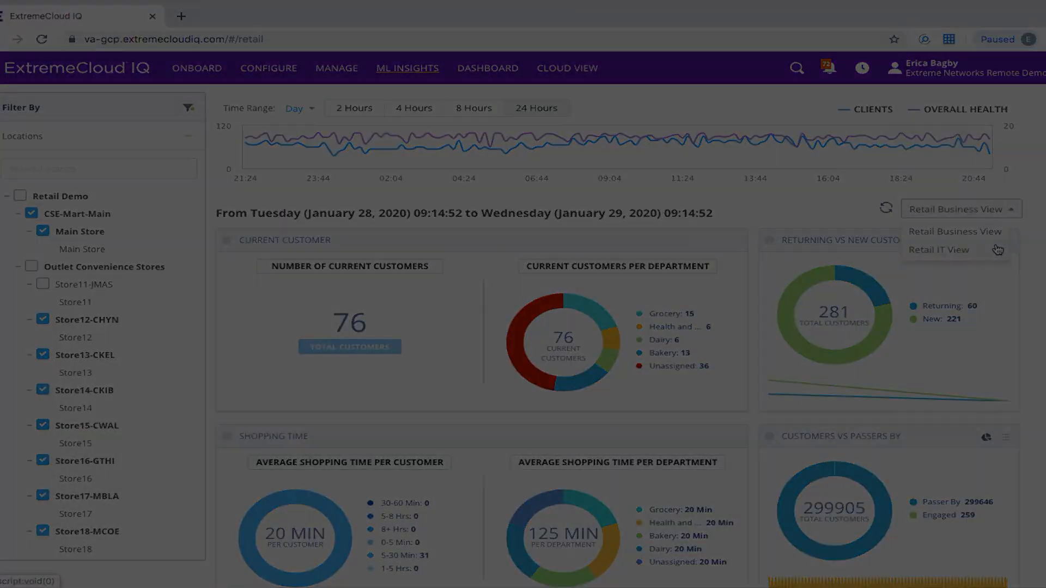
Start a PCI DSS 3.2 report under Dashboard > Reports, then return to Retail IT View.
click(298, 108)
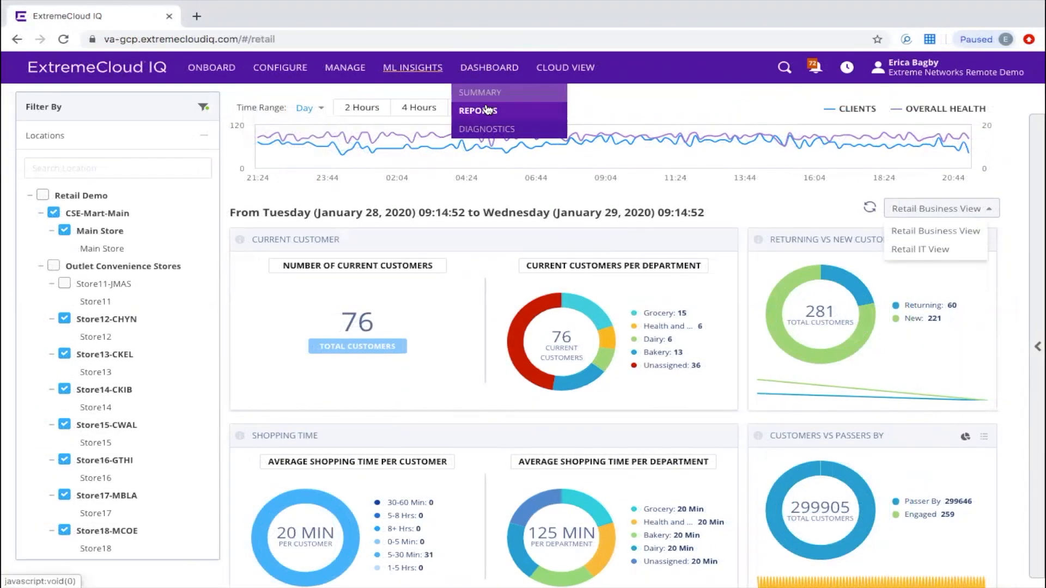
click(477, 110)
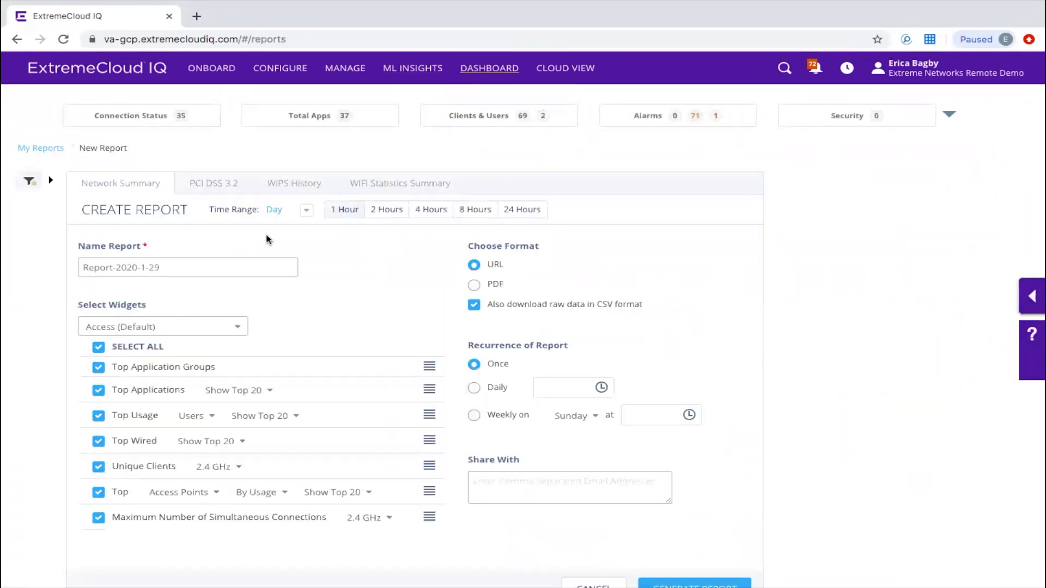
click(213, 183)
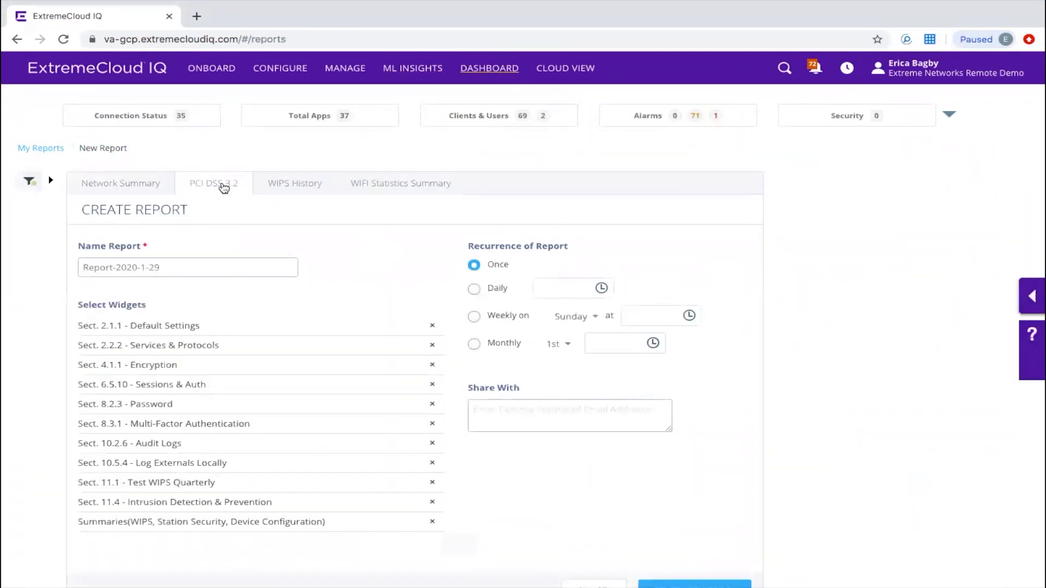
mouse_move(233, 342)
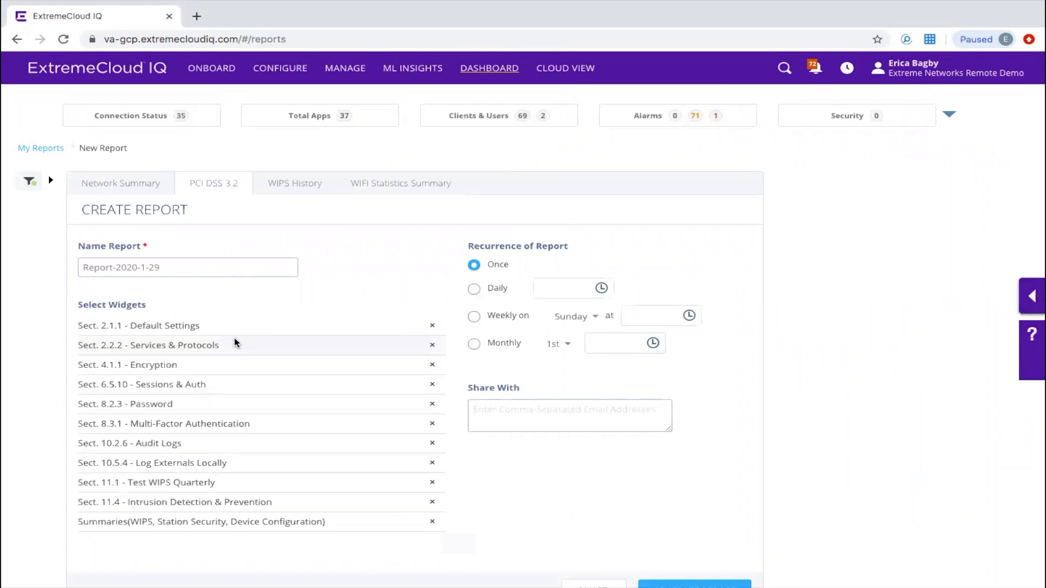
click(489, 68)
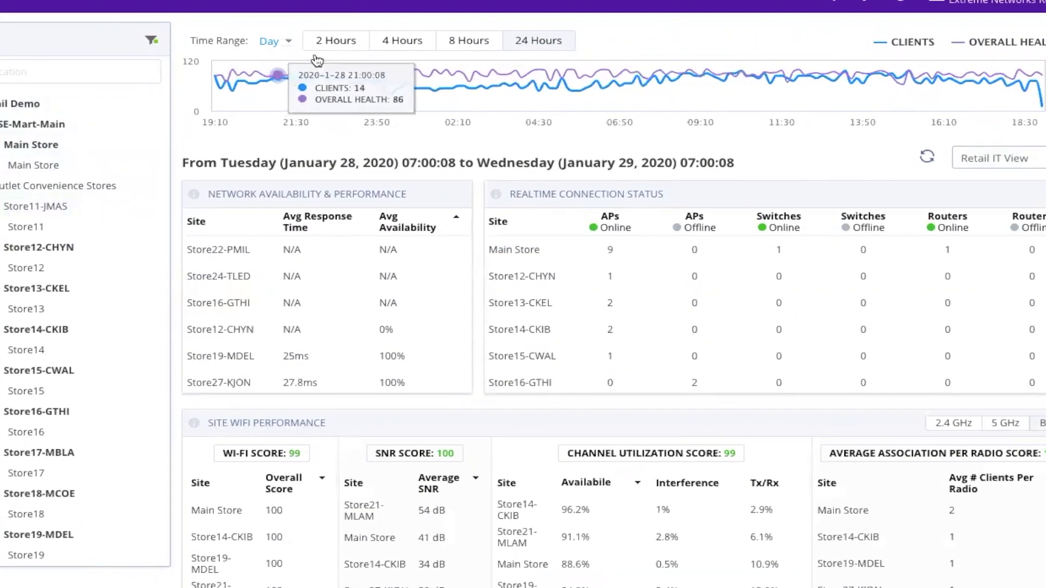